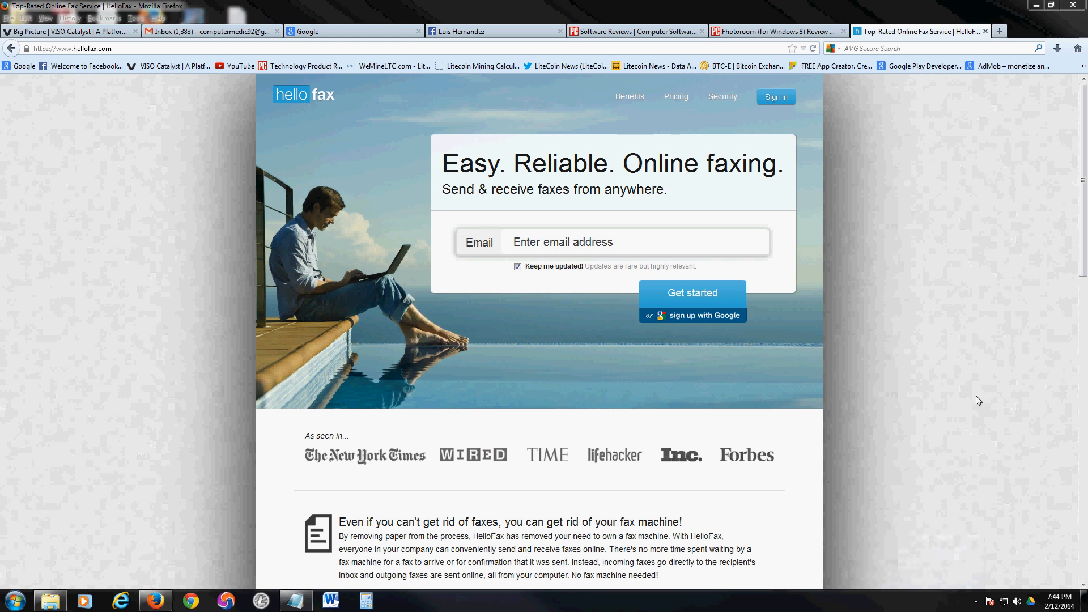
mouse_move(918, 258)
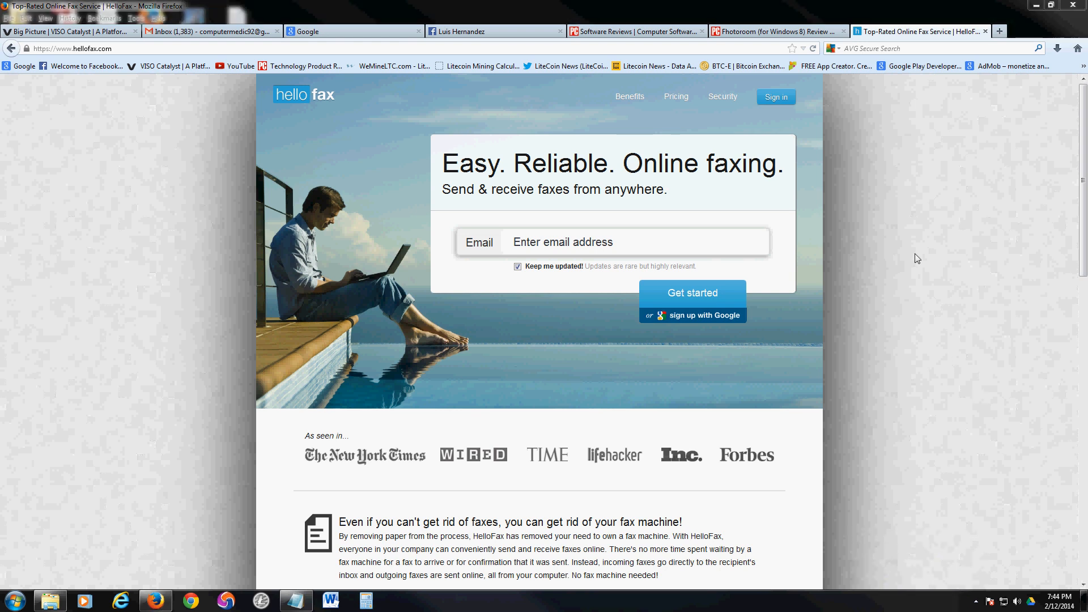
Step: Reach the HelloFax account login form from the home page
scroll("down", 3)
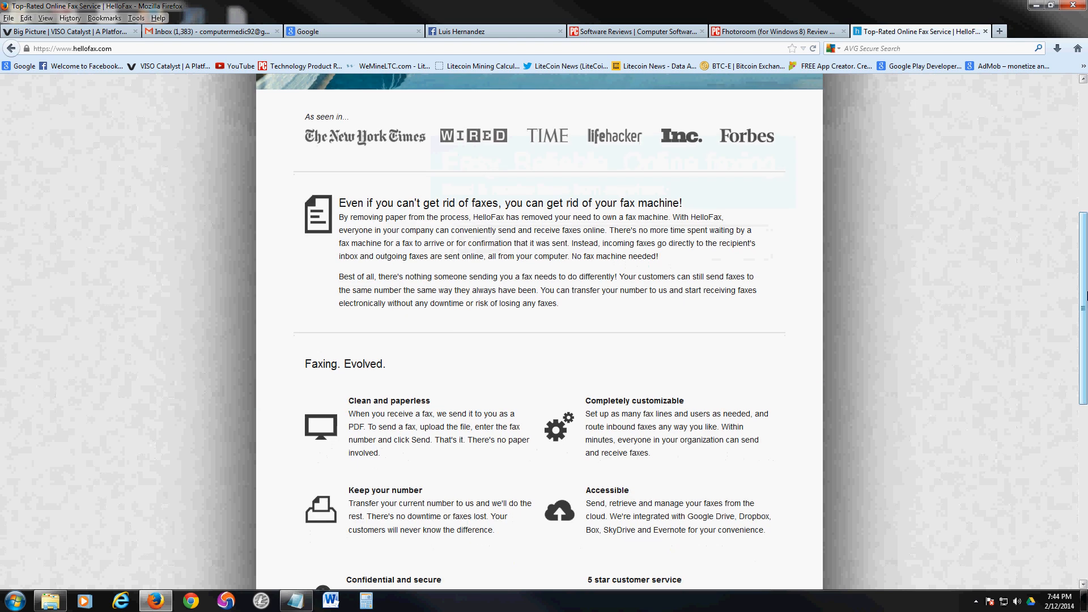
scroll("up", 3)
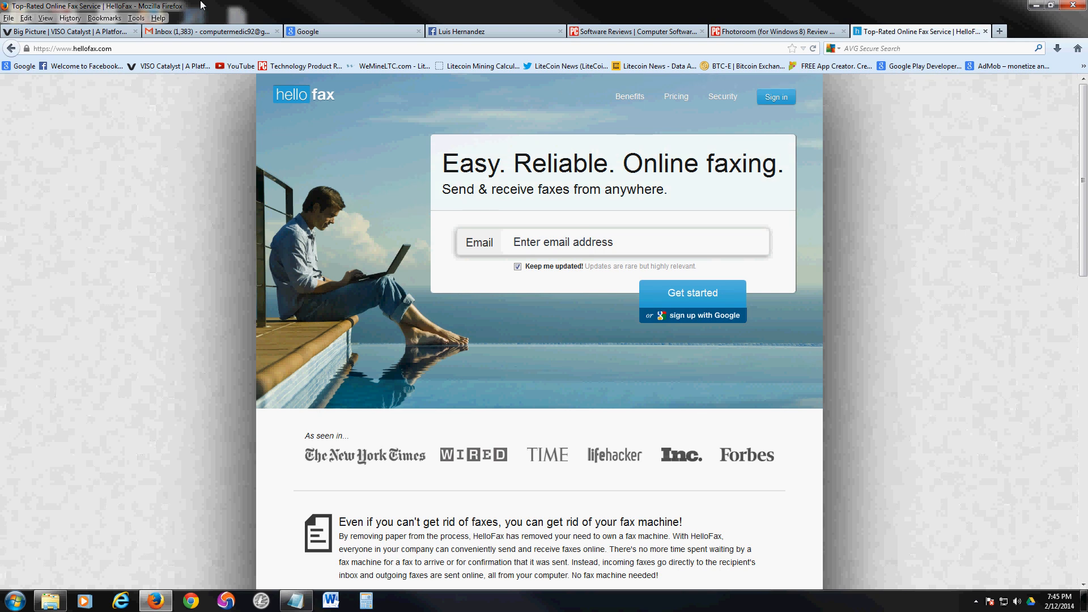
left_click(131, 48)
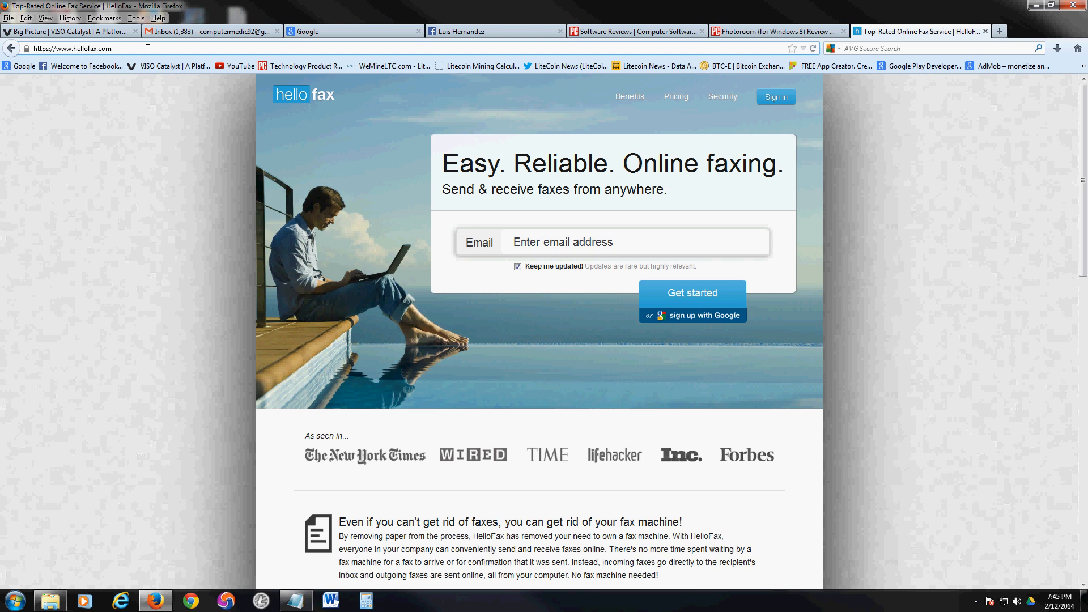
mouse_move(503, 150)
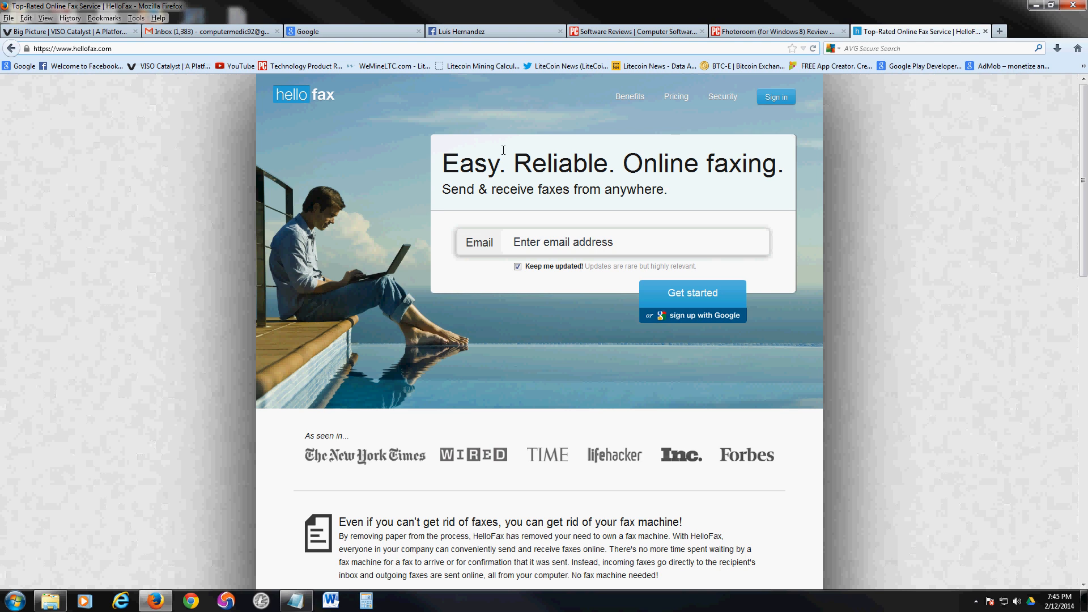
mouse_move(1053, 115)
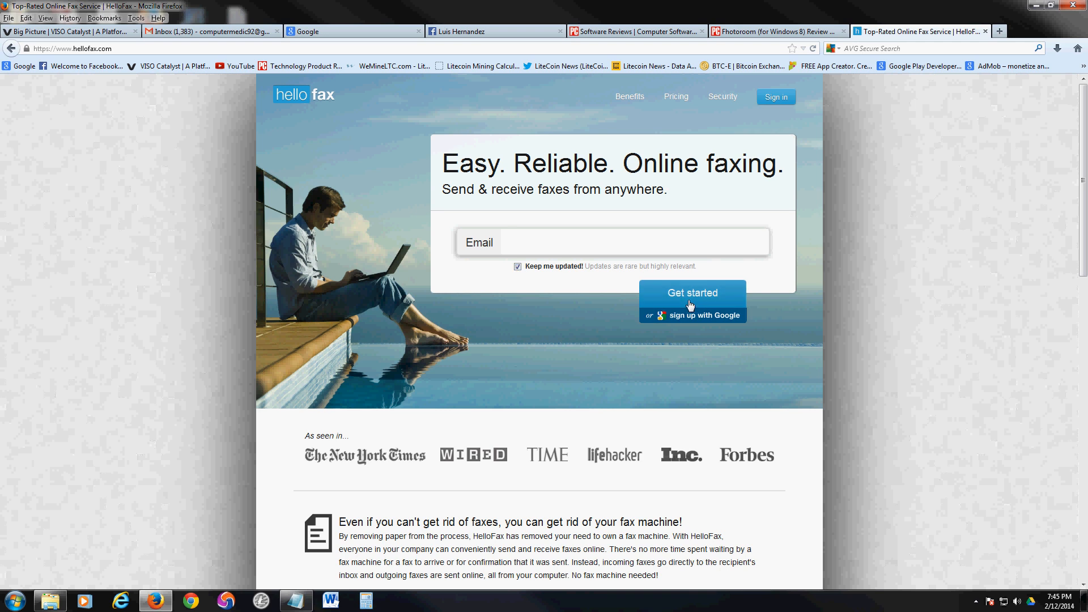
mouse_move(707, 323)
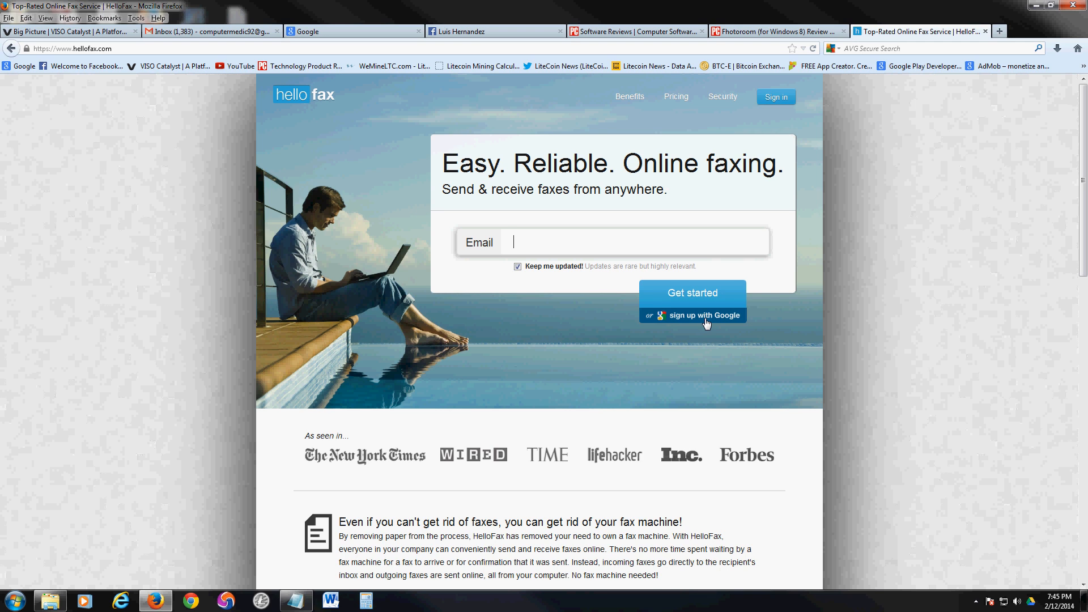
mouse_move(773, 98)
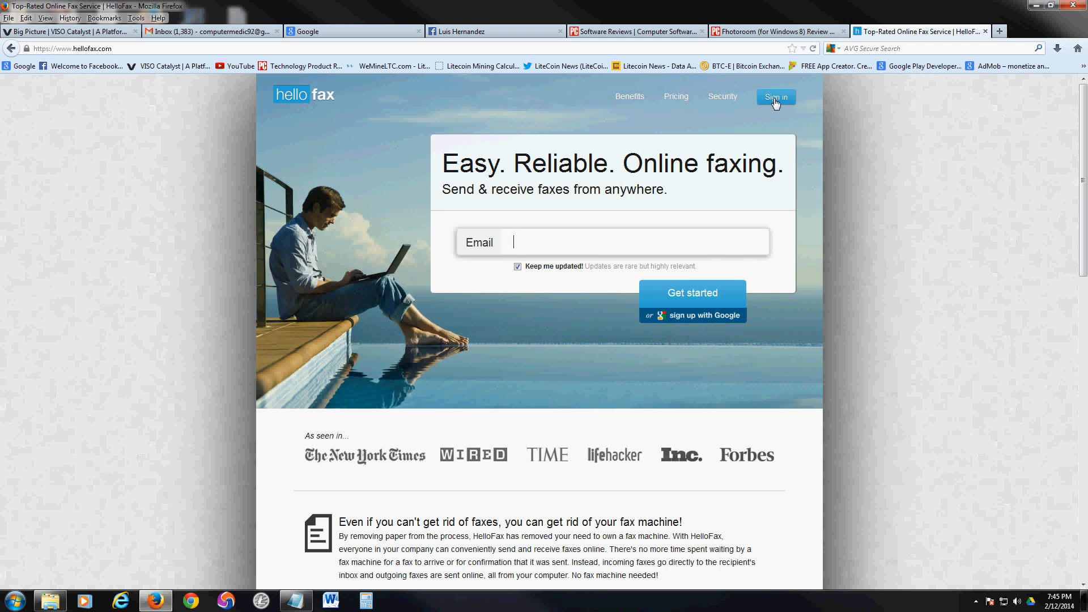
left_click(776, 98)
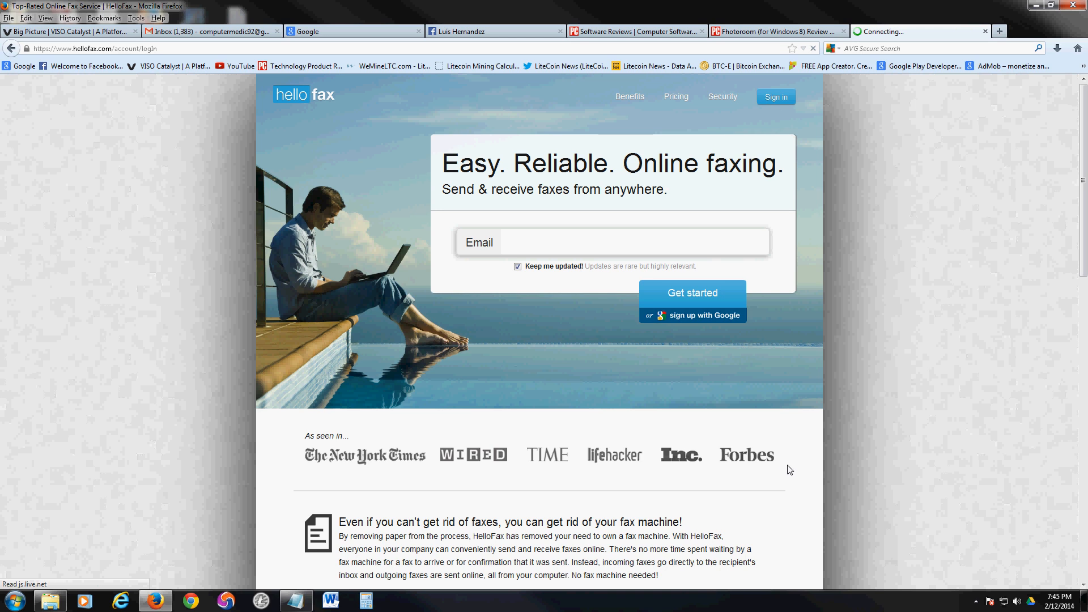
left_click(775, 97)
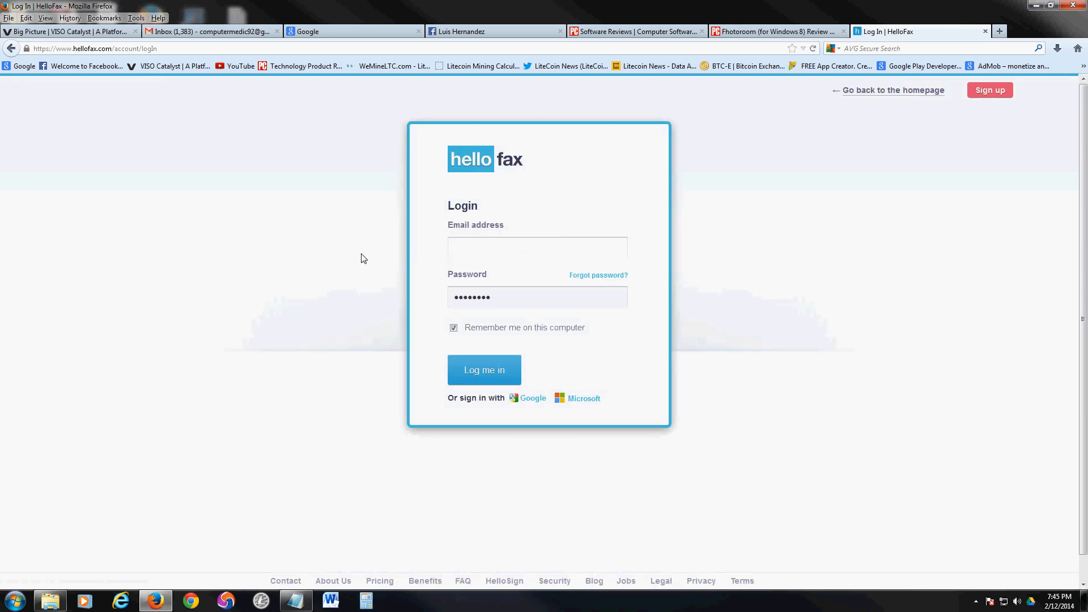
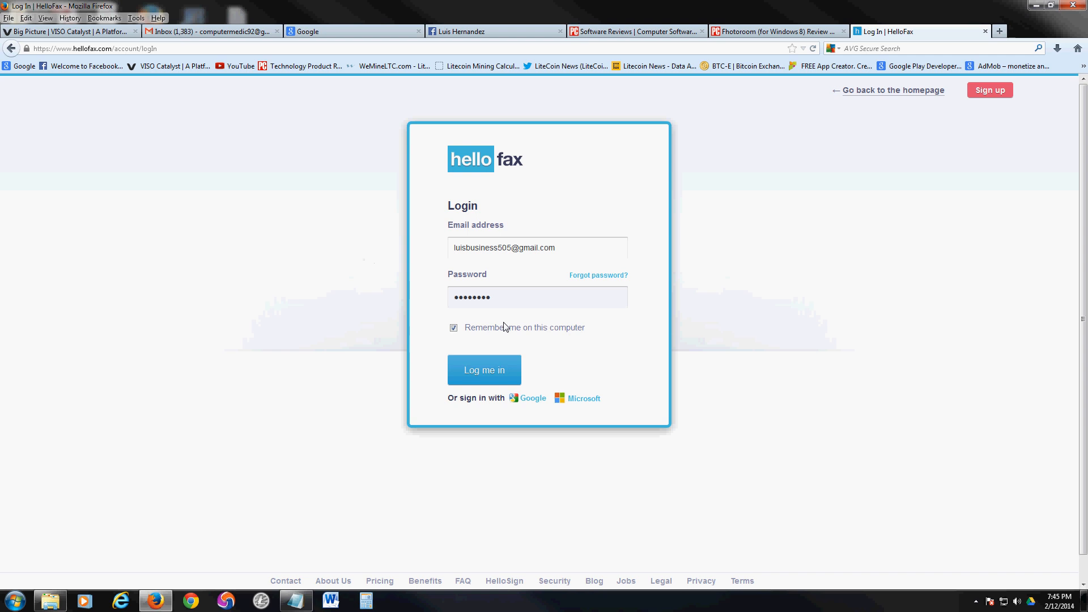
left_click(484, 370)
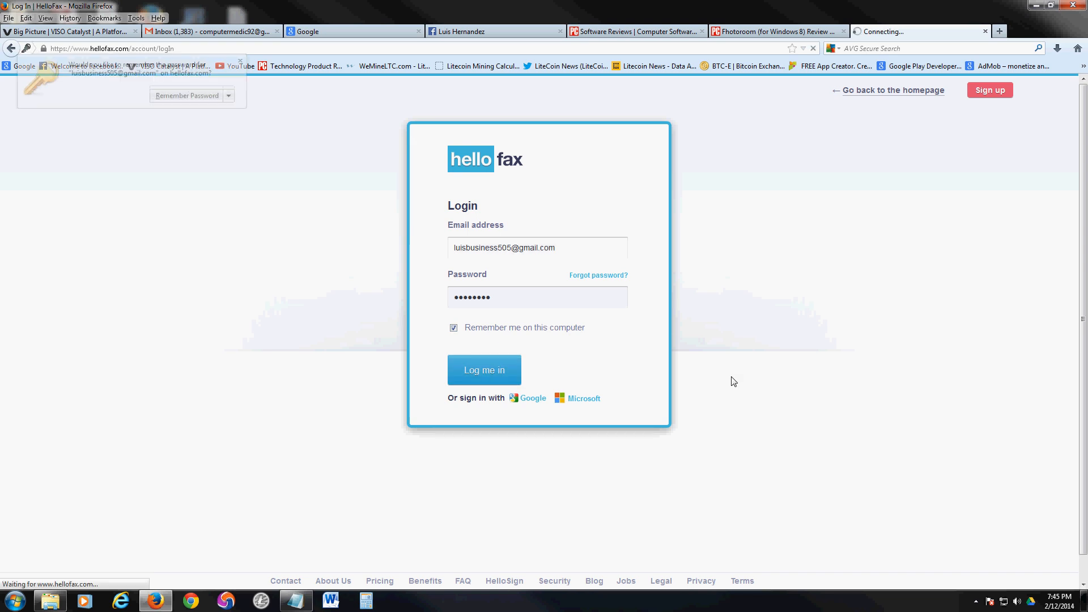
left_click(485, 370)
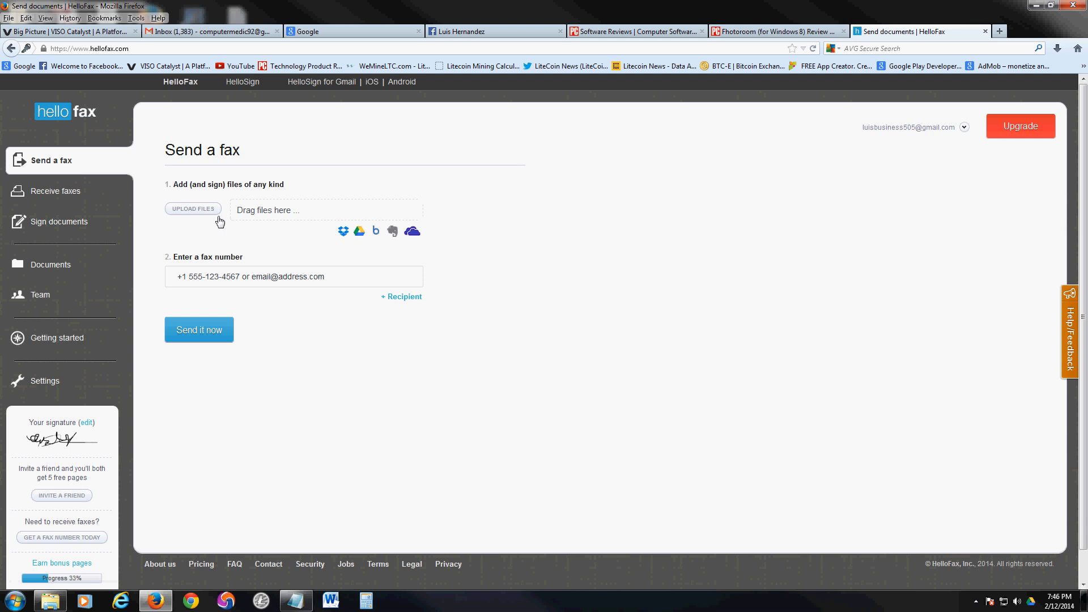
mouse_move(301, 229)
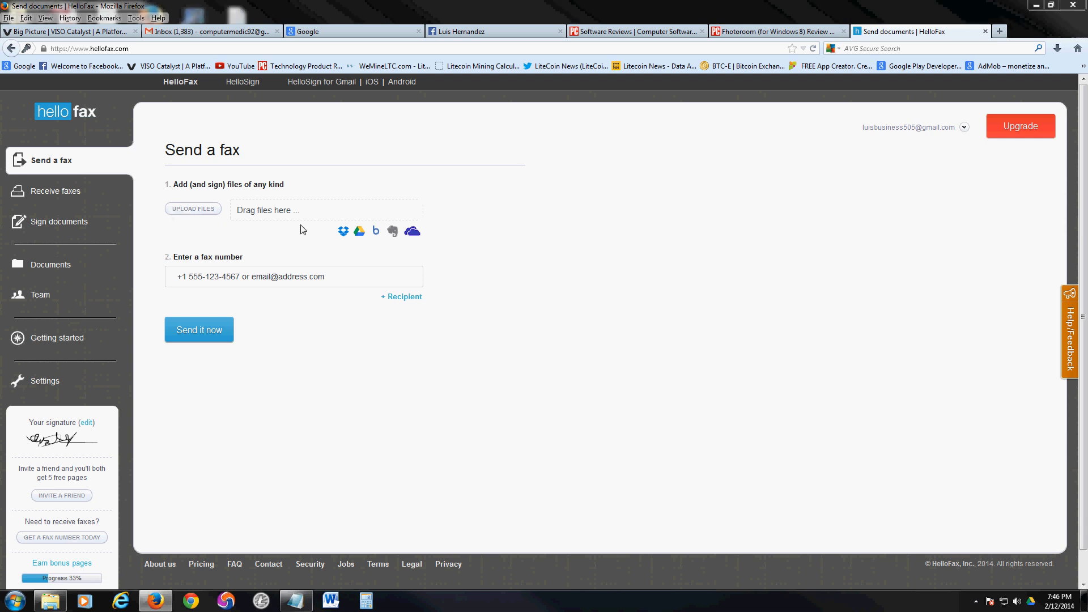
Step: Upload the 3Venus.jpg image as the fax's first page
left_click(193, 209)
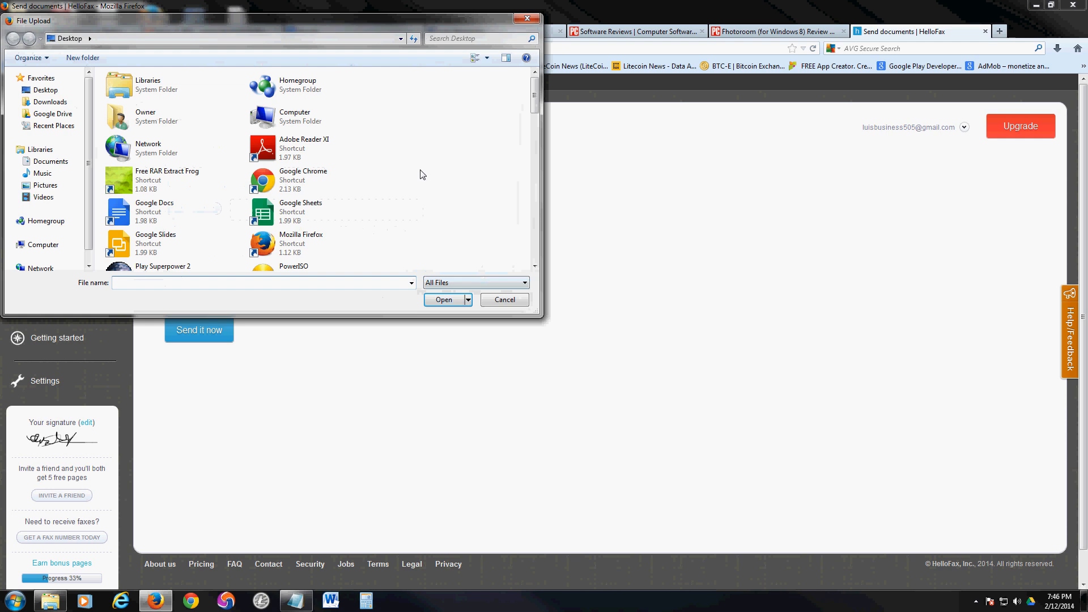
scroll("down", 3)
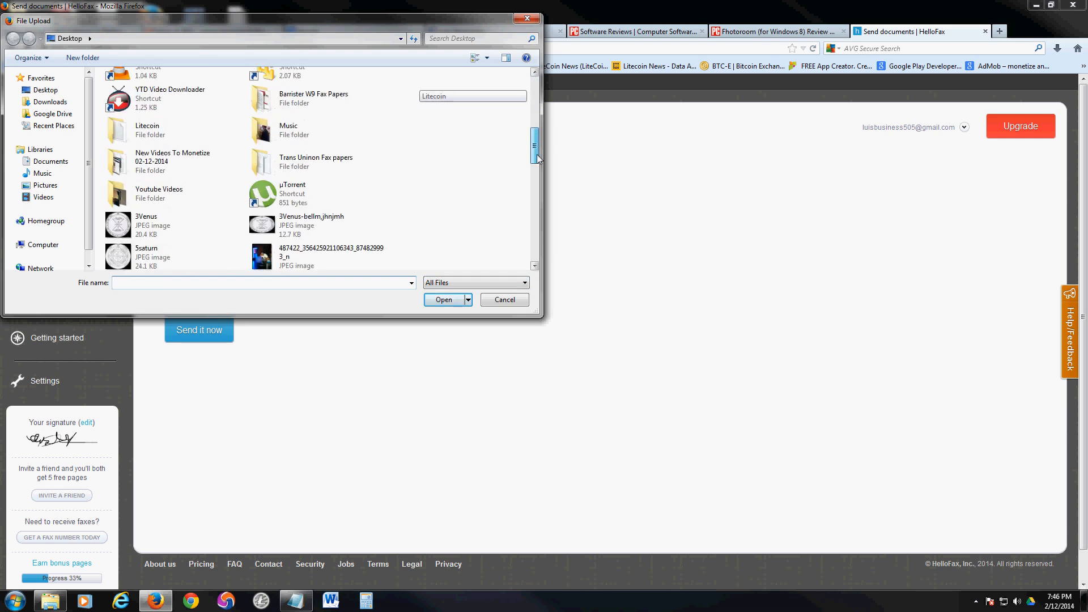
scroll("down", 3)
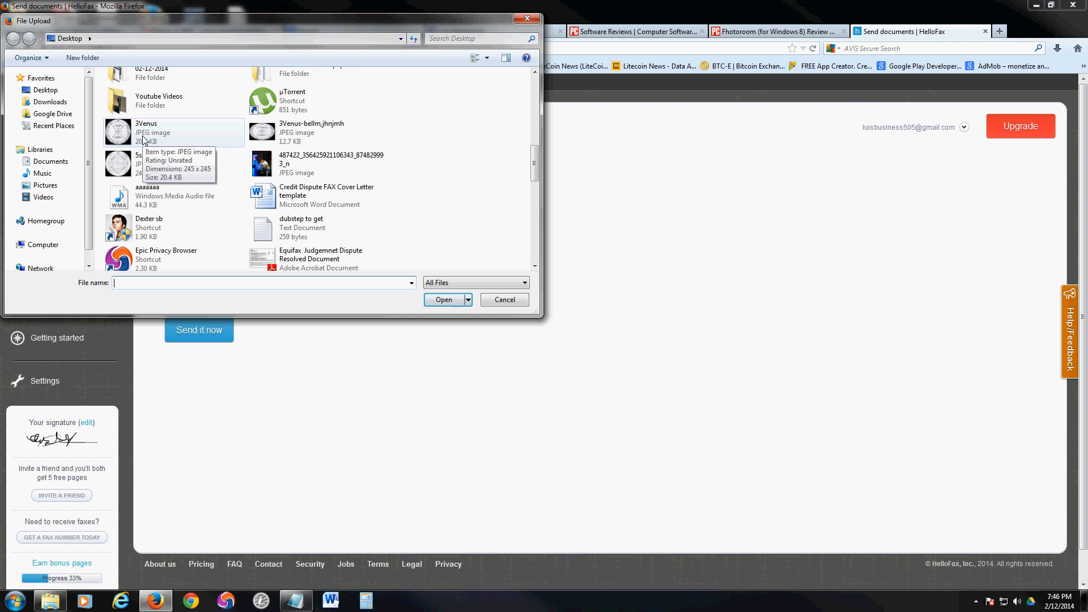
left_click(153, 132)
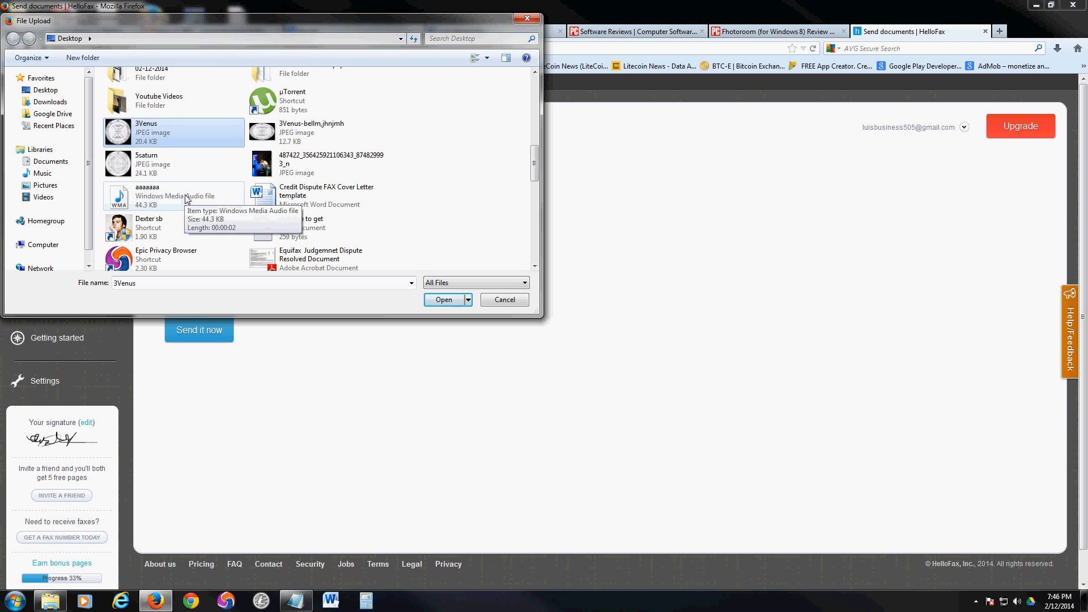
mouse_move(191, 176)
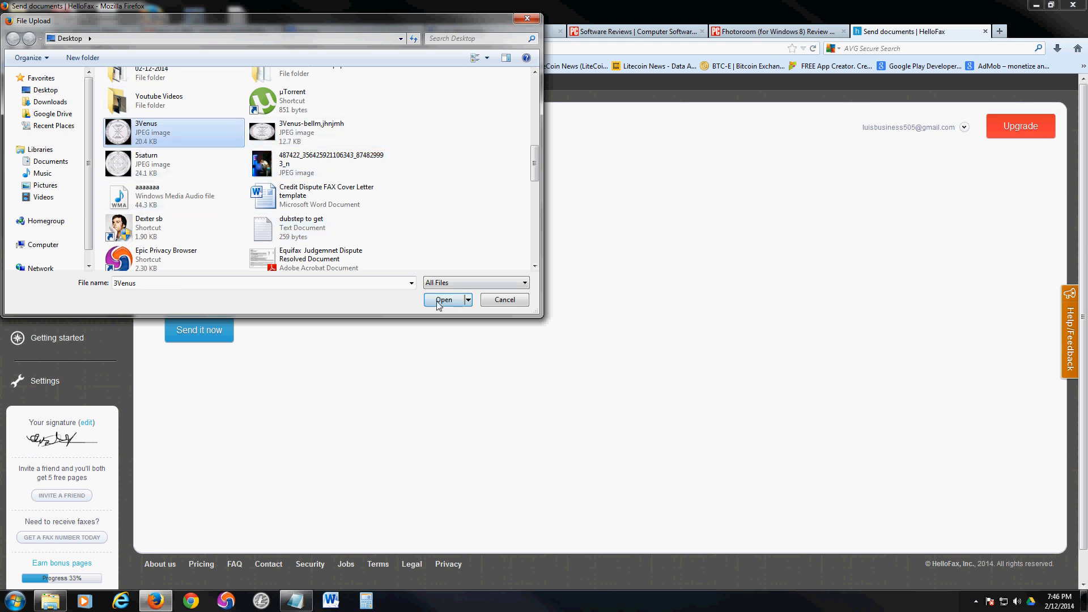
left_click(444, 300)
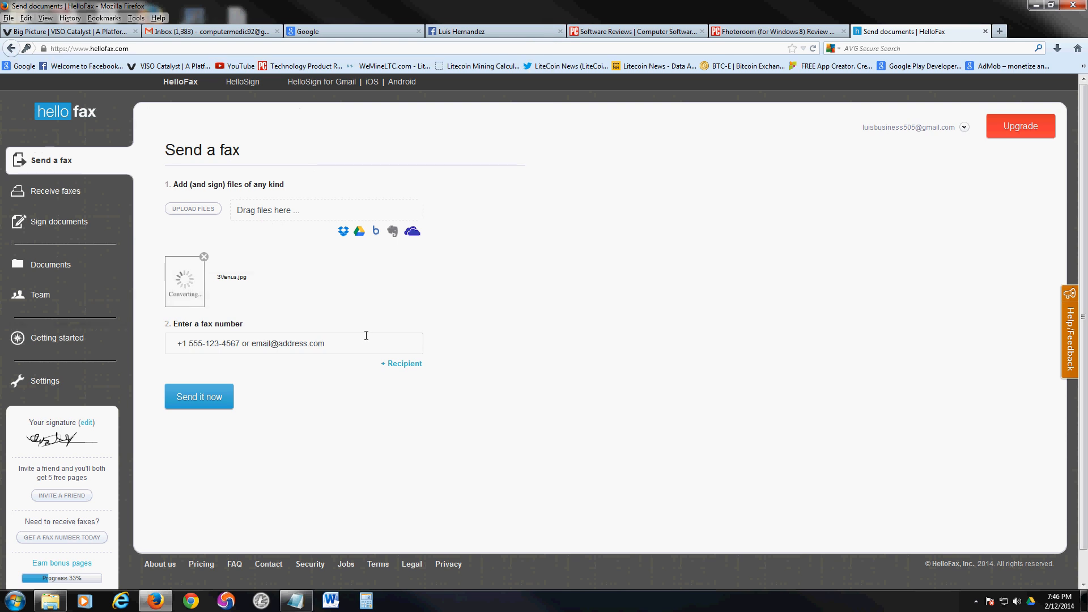
mouse_move(292, 275)
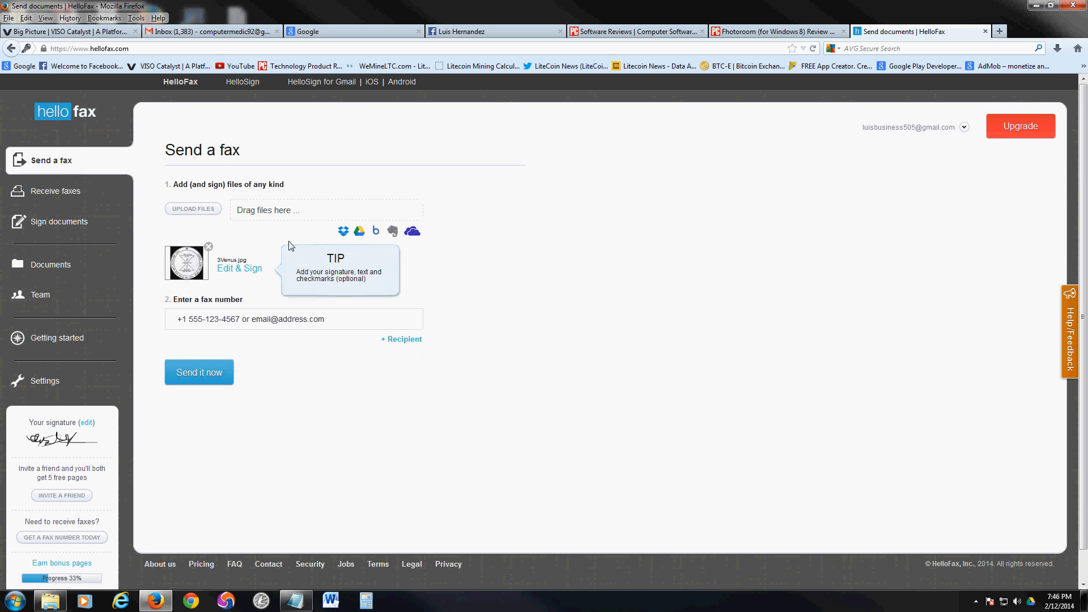
Step: Upload 5saturn.jpg as the second page and cancel adding a third file
left_click(192, 209)
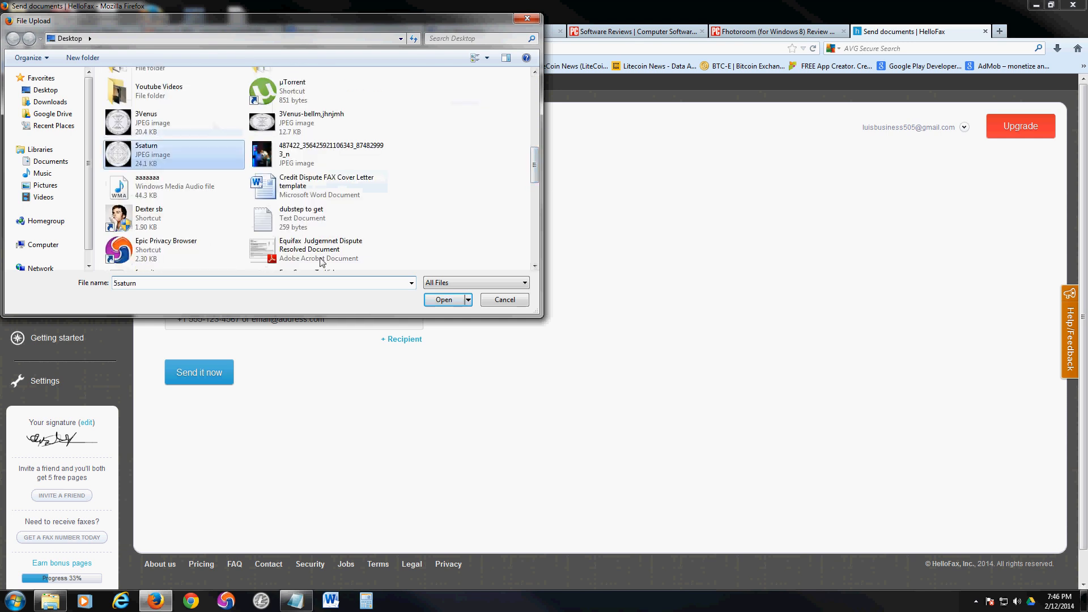
left_click(443, 300)
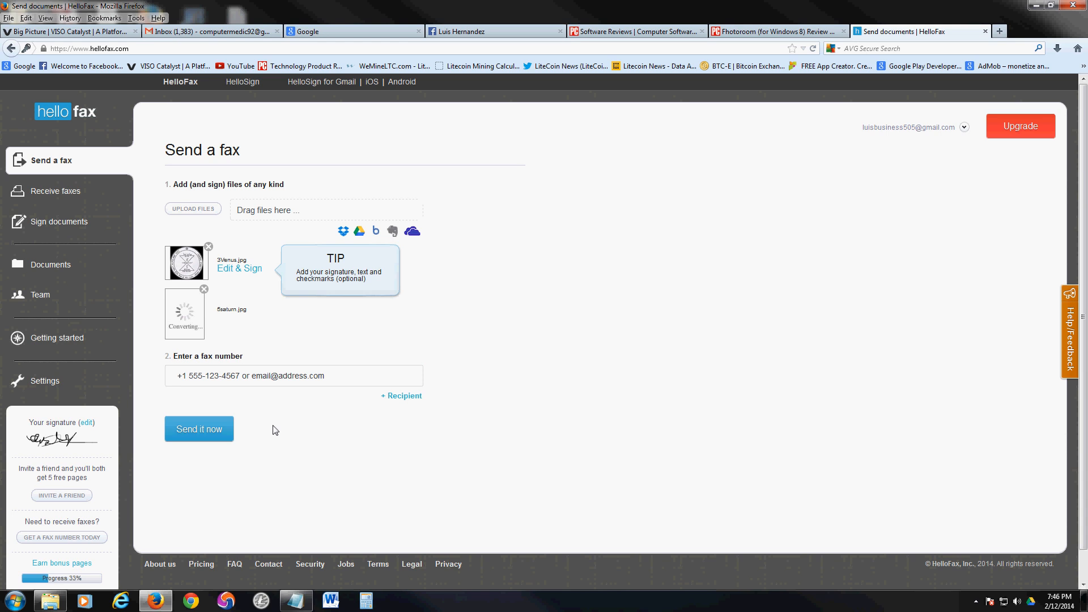
mouse_move(329, 404)
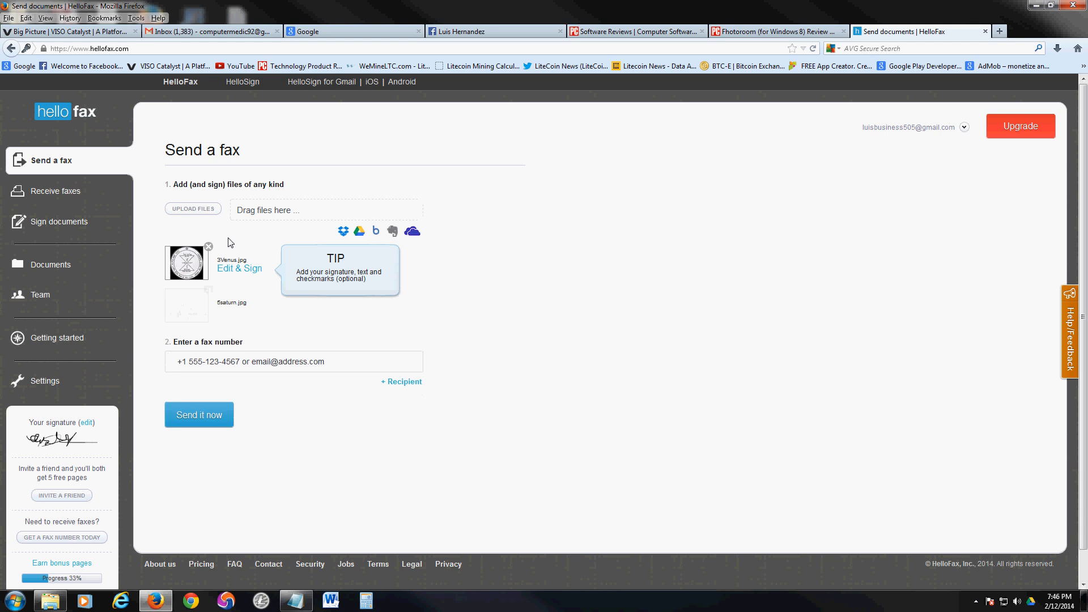
left_click(193, 209)
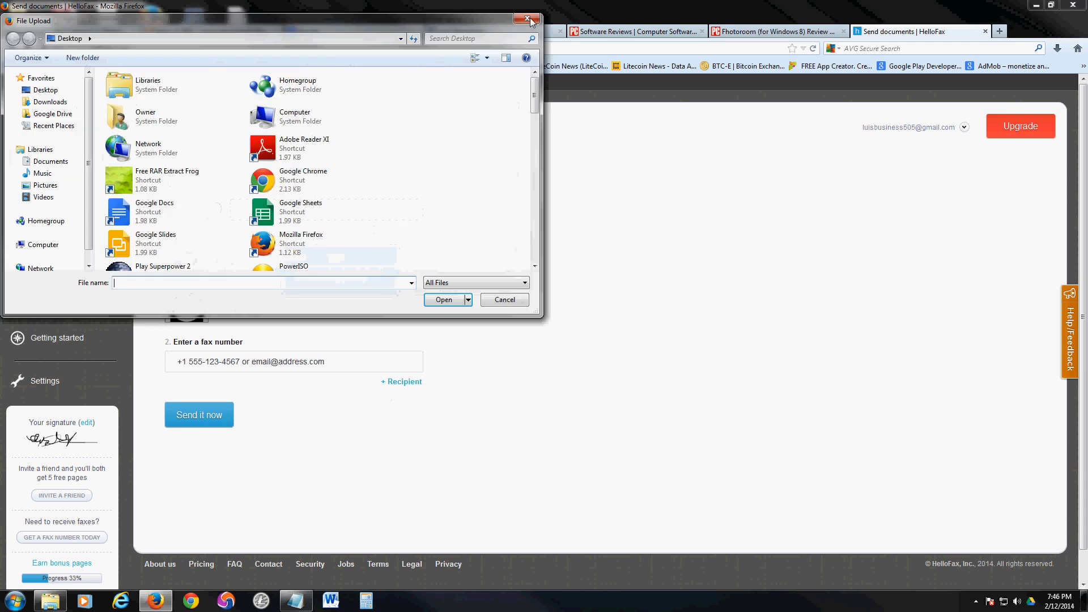
left_click(526, 19)
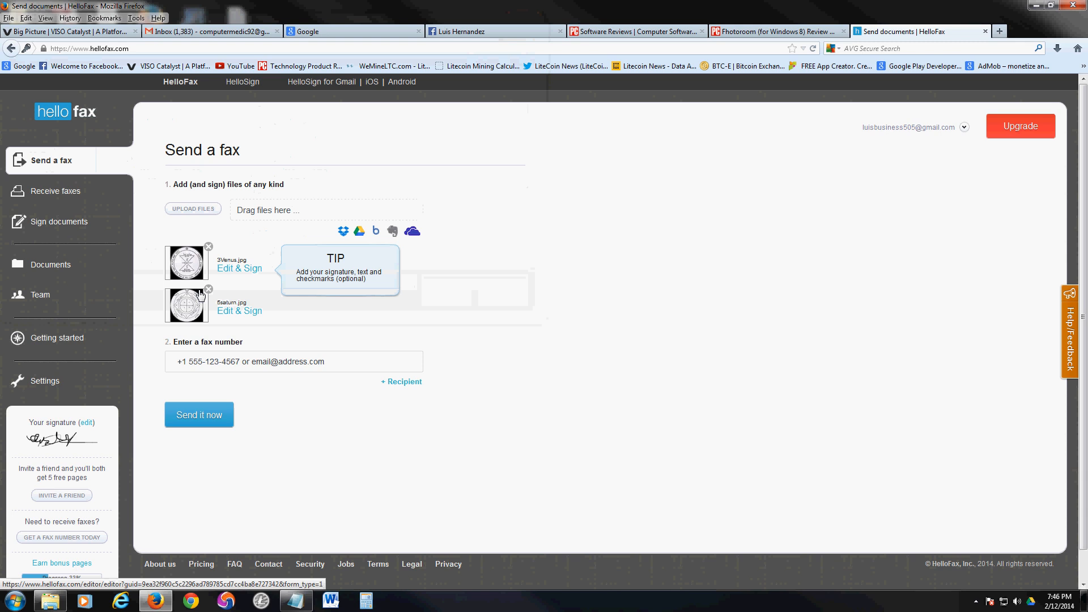
mouse_move(204, 295)
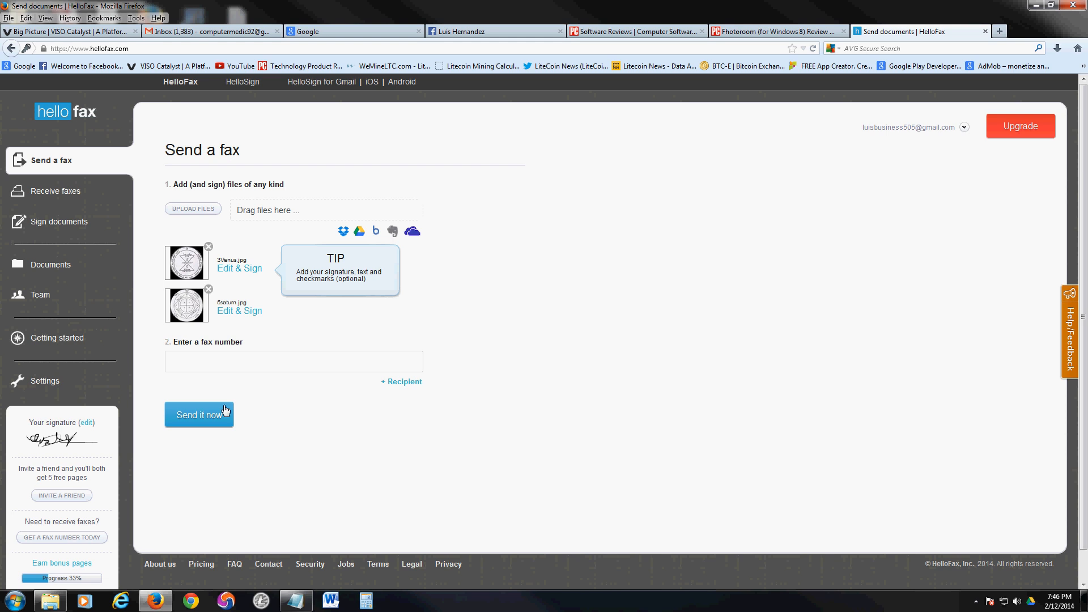
Step: Open the first uploaded page in the Edit & Sign editor, then back out of it
left_click(293, 362)
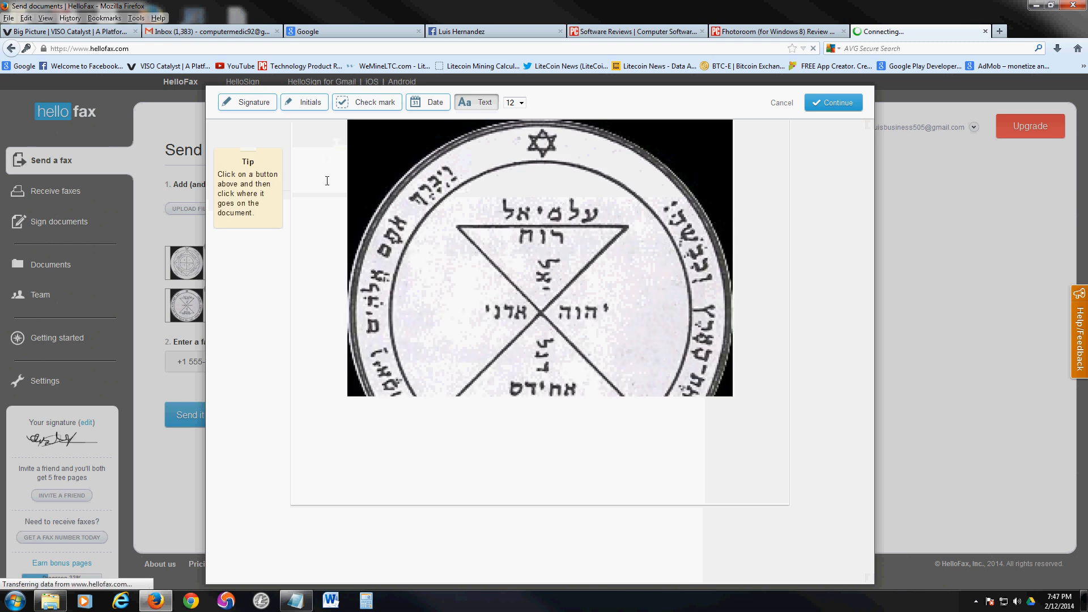
left_click(783, 102)
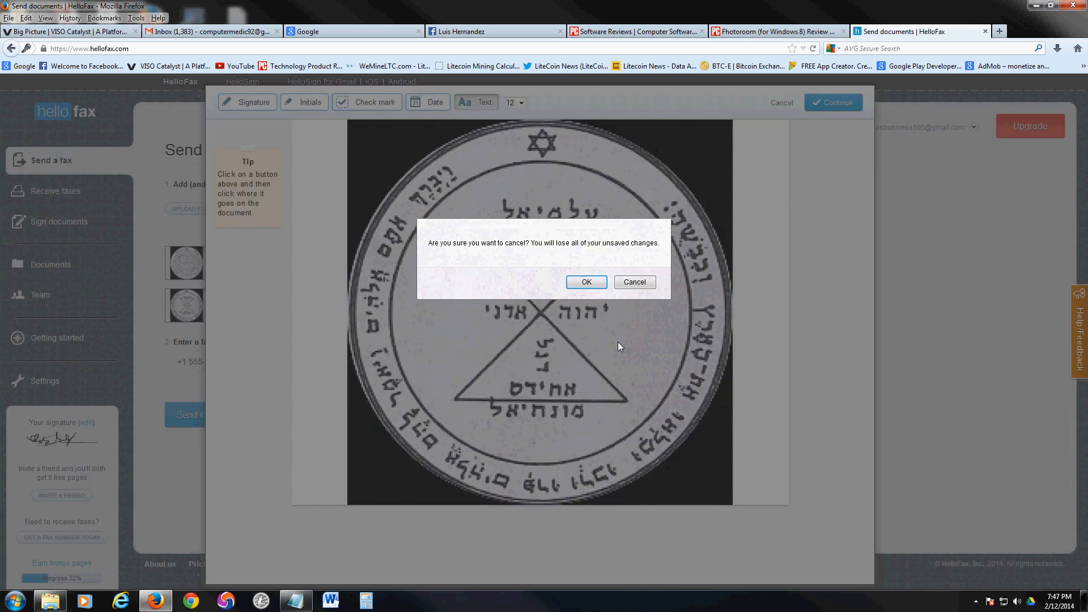
Step: Discard the unsaved edits and start adding a signature on the square seal page
left_click(586, 281)
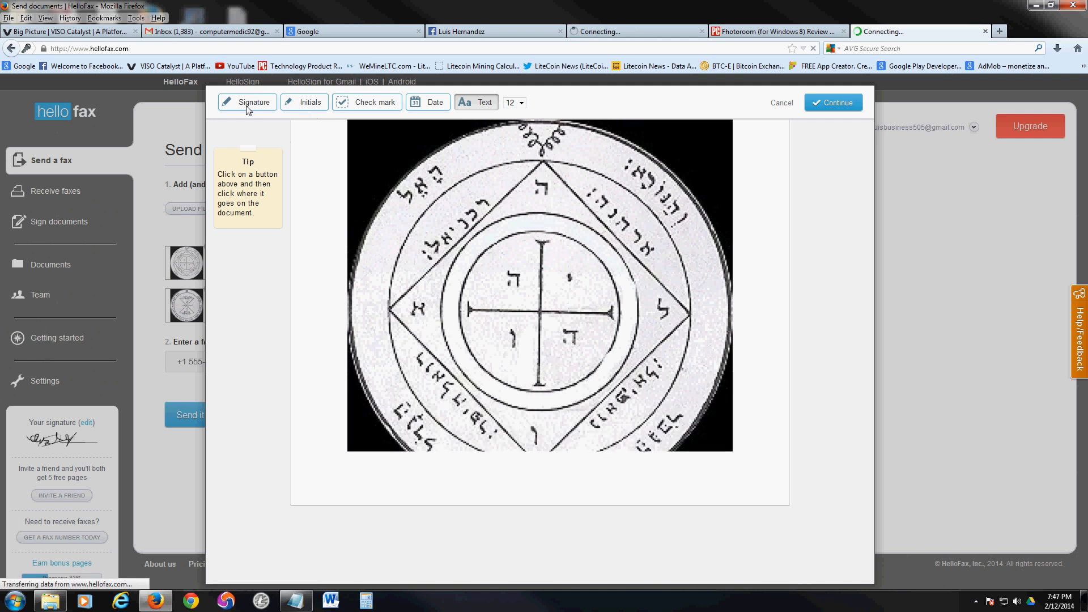
left_click(248, 102)
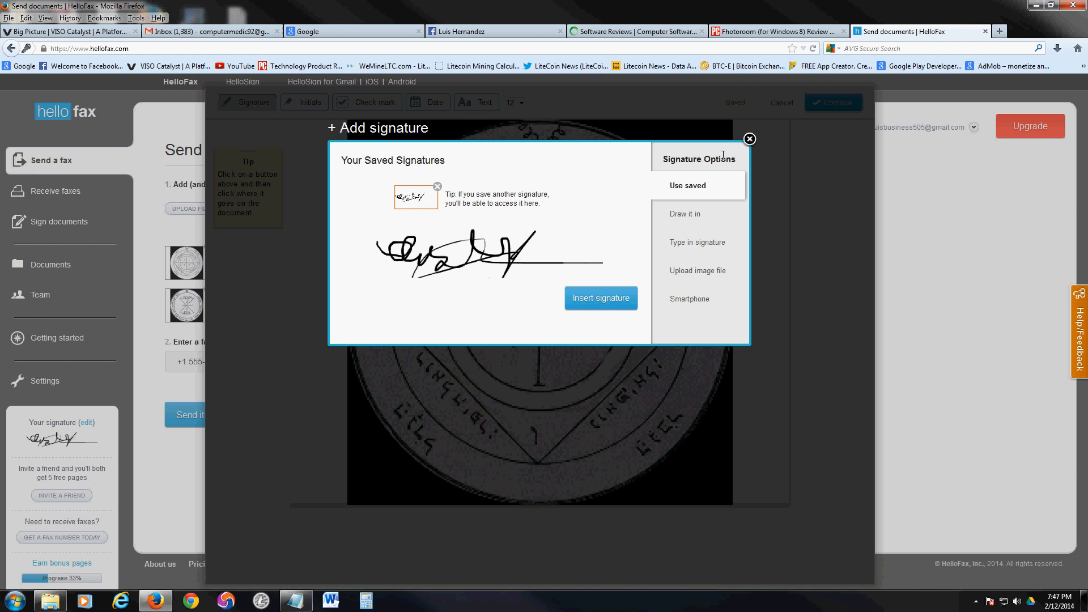
mouse_move(424, 180)
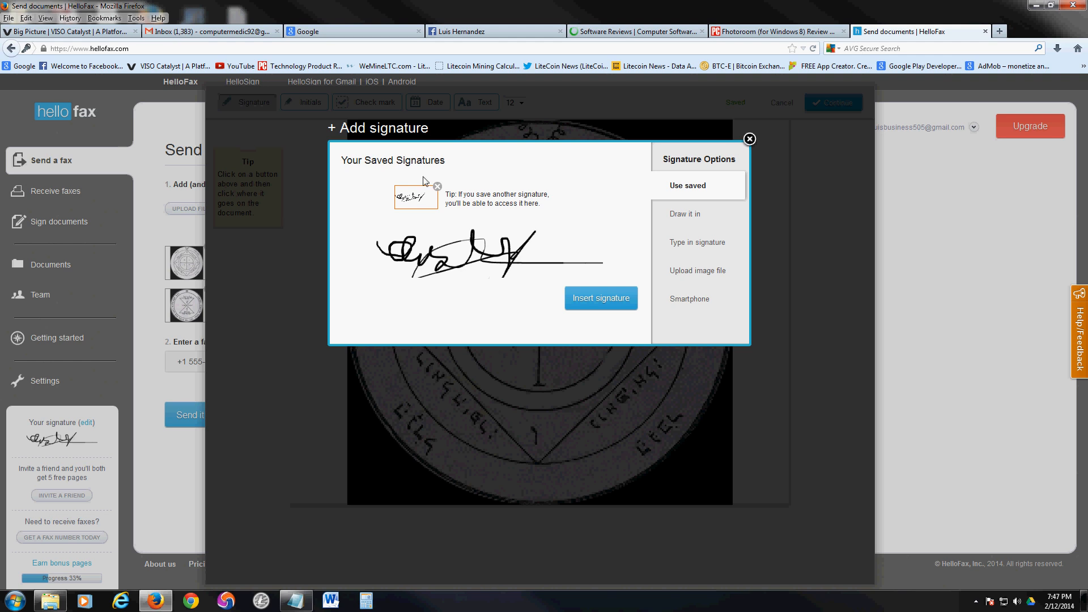
Step: Delete the saved signature and choose the freehand Draw it in pad
left_click(438, 186)
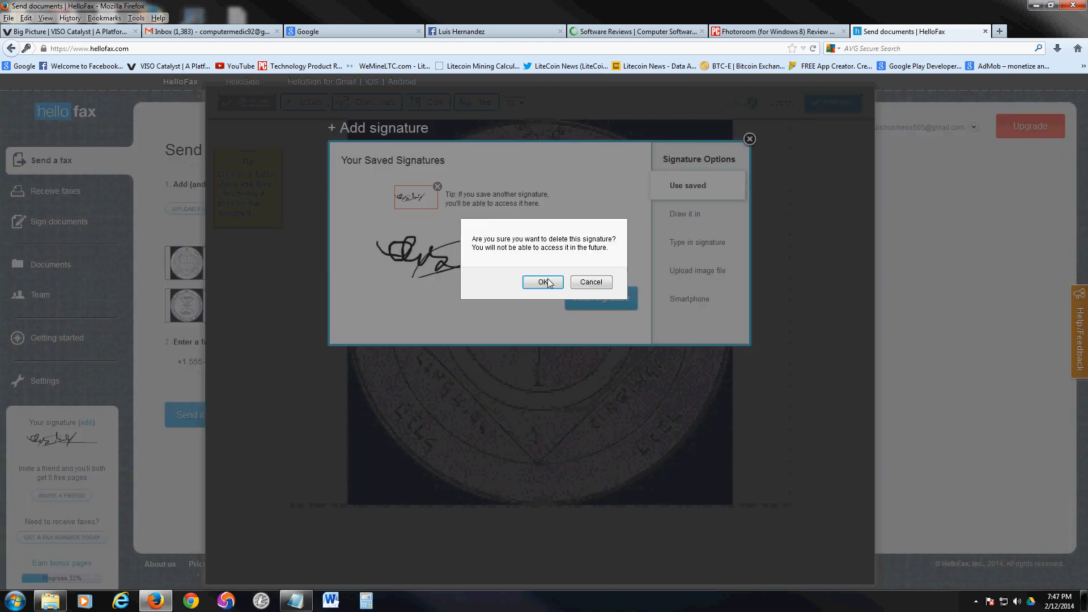
left_click(543, 283)
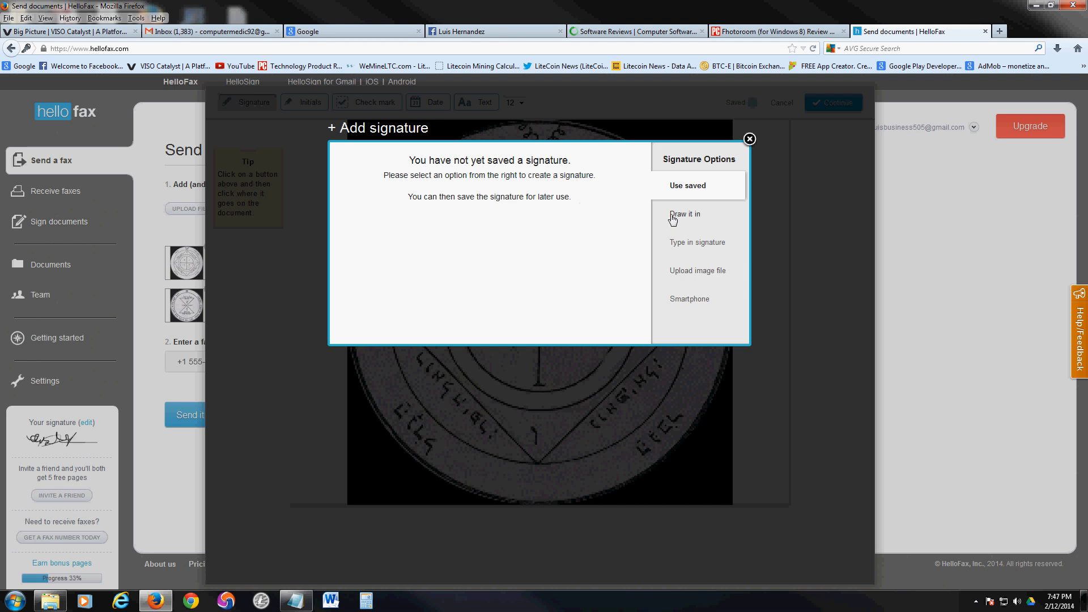
mouse_move(699, 284)
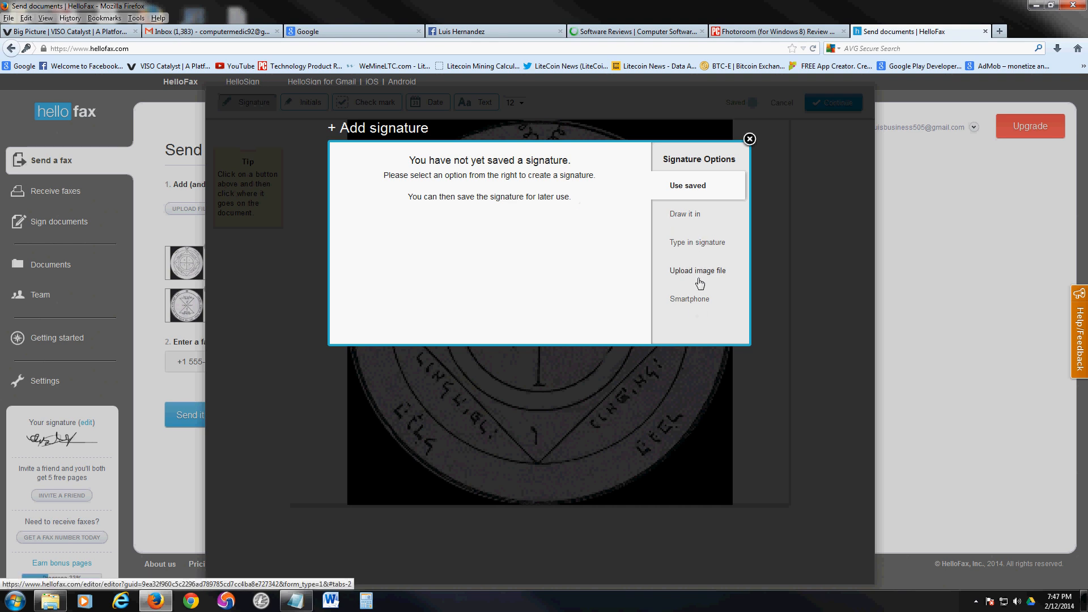
mouse_move(690, 299)
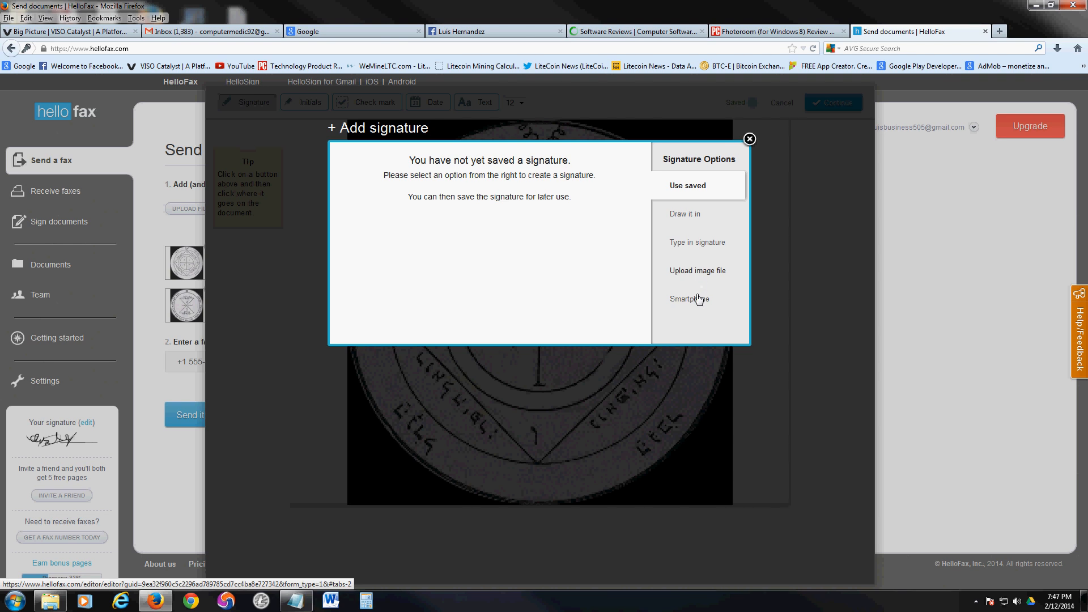
left_click(686, 213)
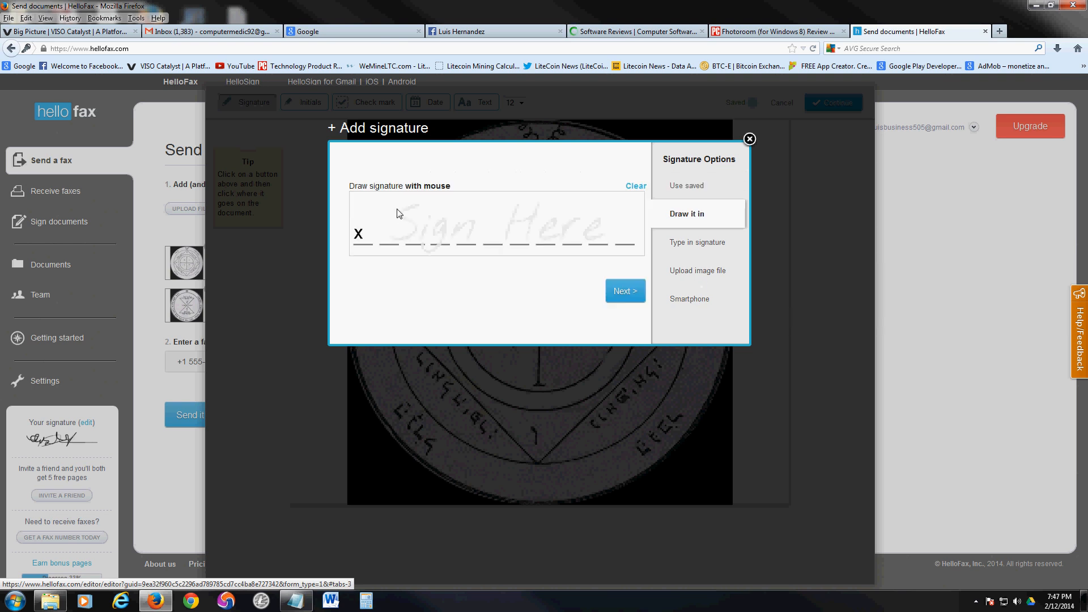
Step: Draw a freehand signature, then save and insert it onto the seal page
left_click_drag(396, 215, 549, 216)
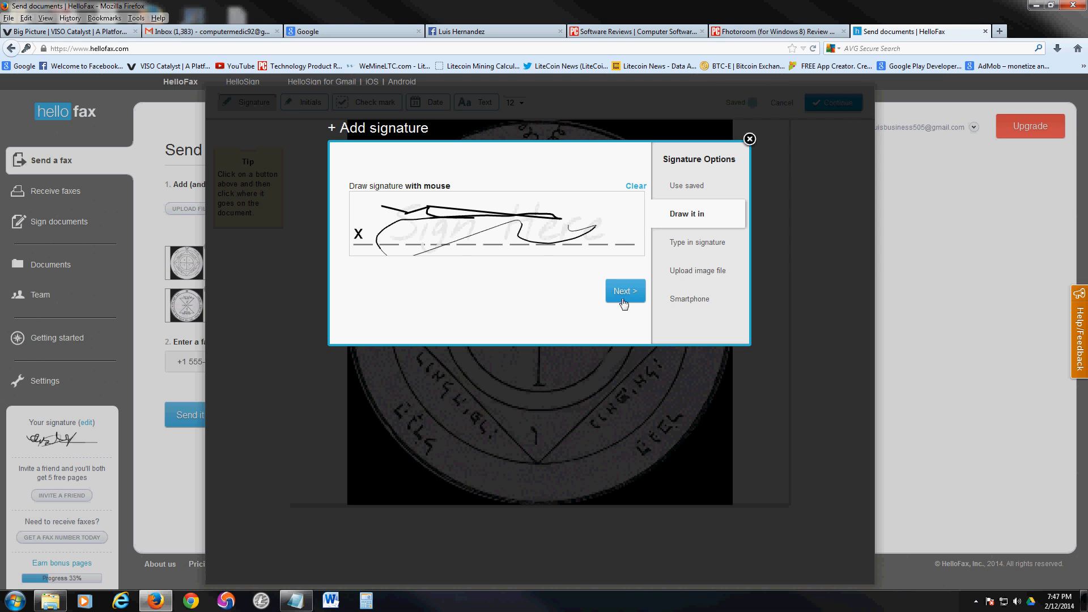
left_click(626, 291)
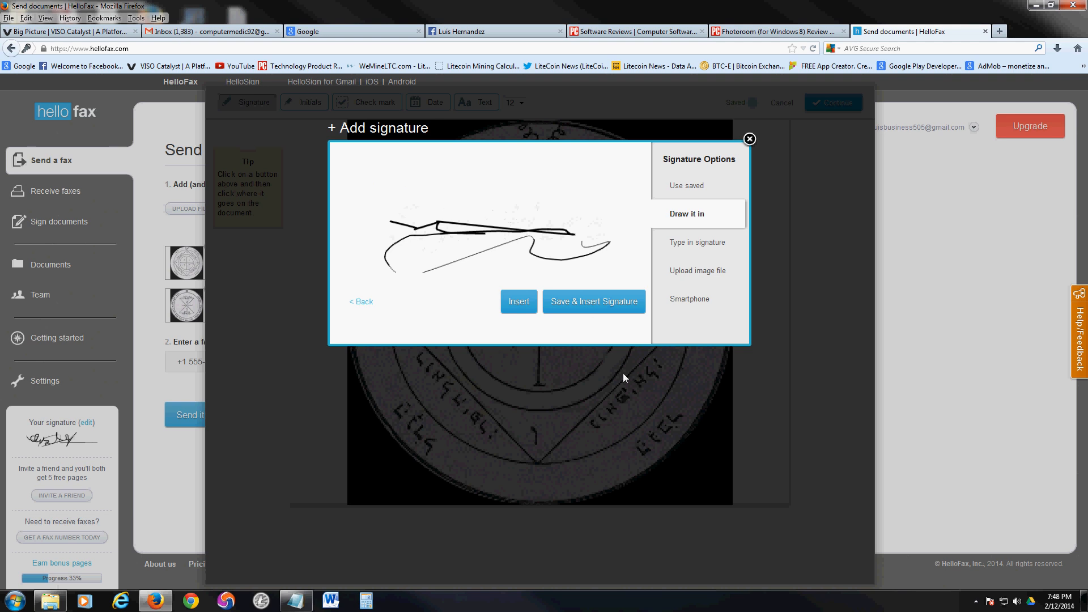
left_click(520, 301)
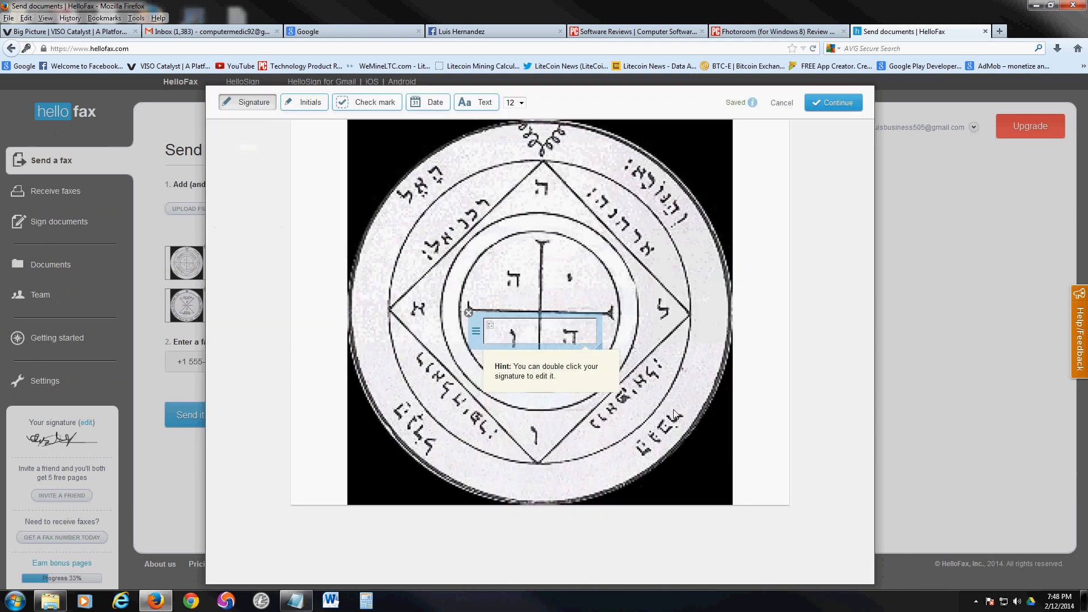
Step: Drag the signature to the lower right of the seal's square and continue to the fax draft
left_click_drag(537, 330, 437, 222)
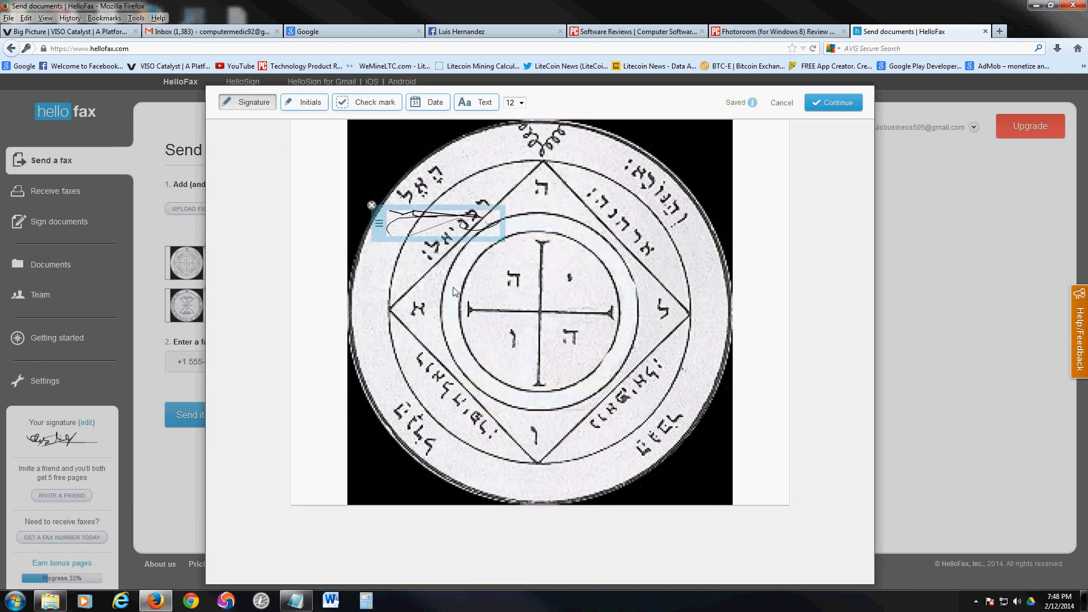
left_click_drag(431, 221, 607, 446)
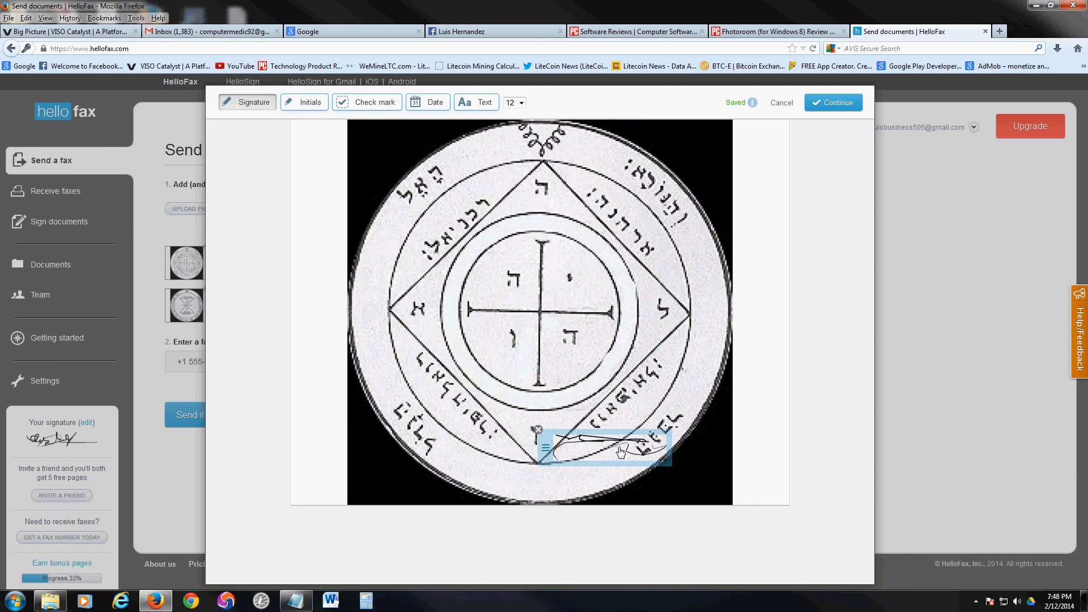
left_click(833, 102)
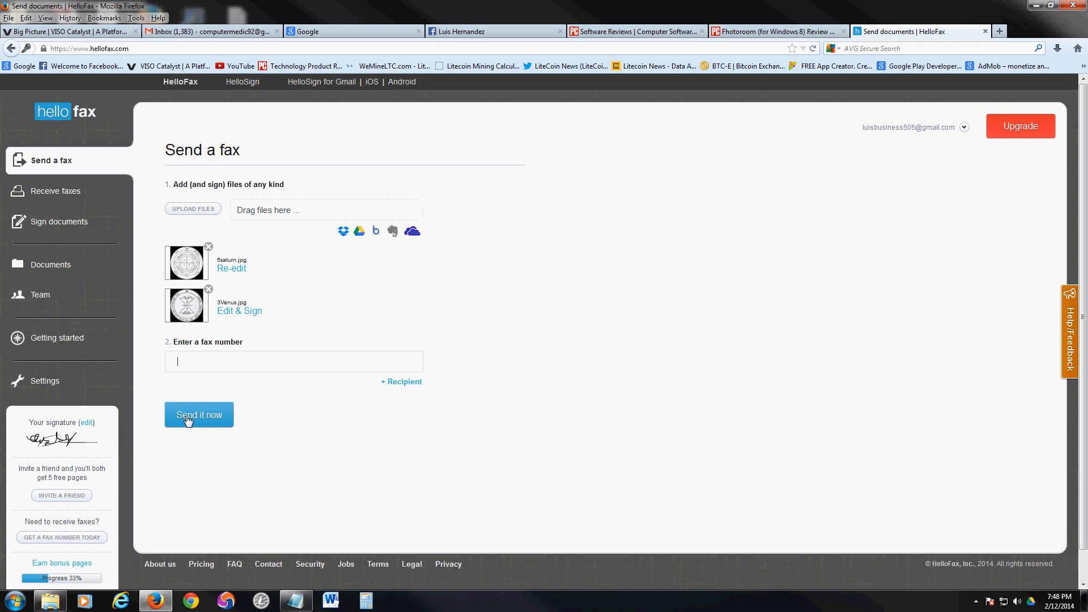
mouse_move(173, 410)
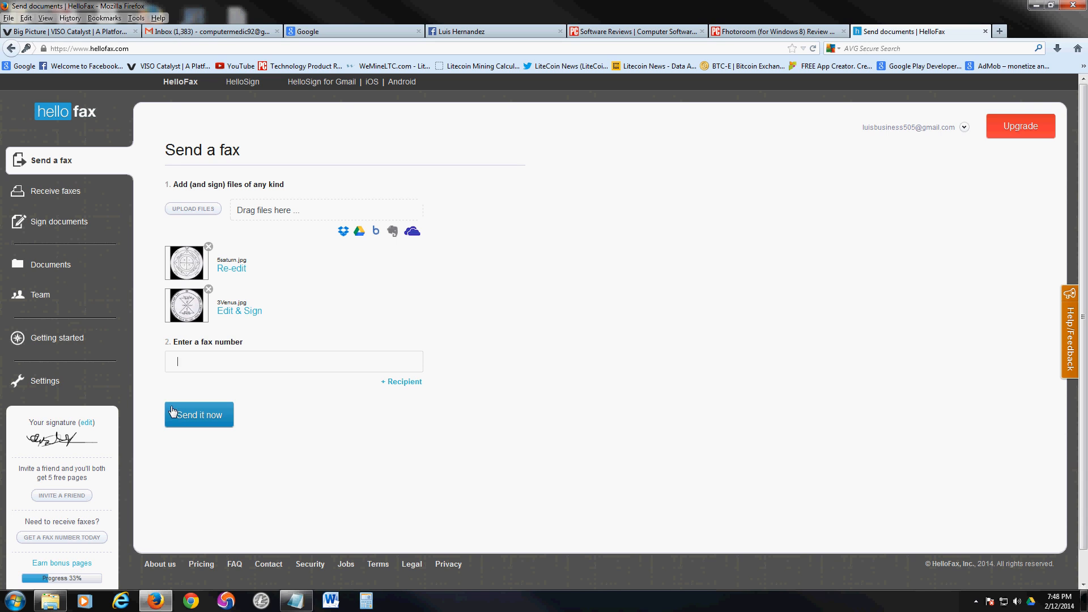
Step: Show the Documents list with the '5saturn, 3Venus' draft among earlier sent faxes
left_click(199, 415)
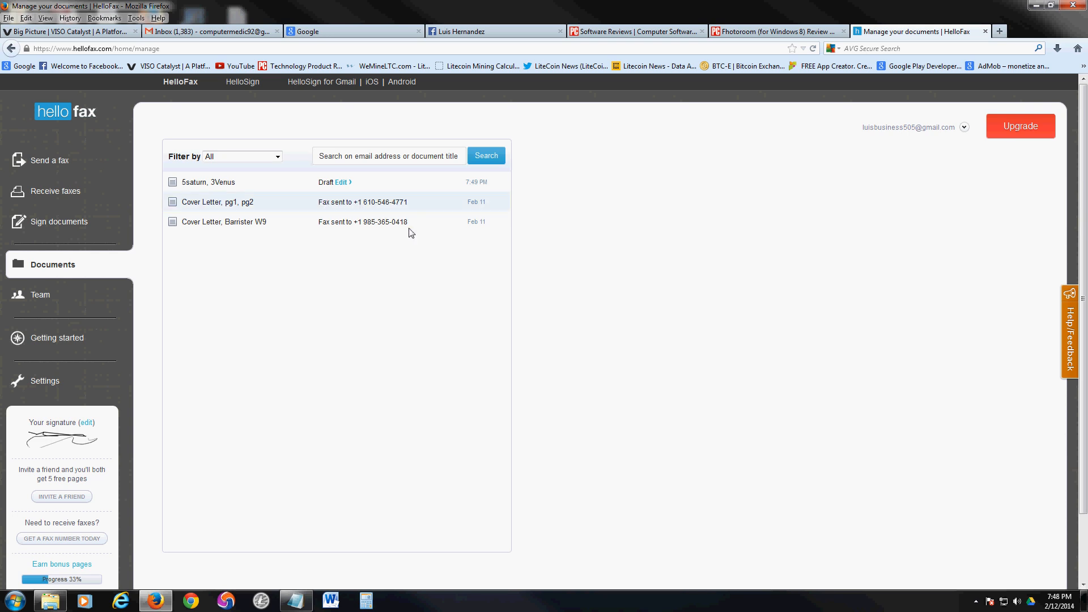
mouse_move(316, 206)
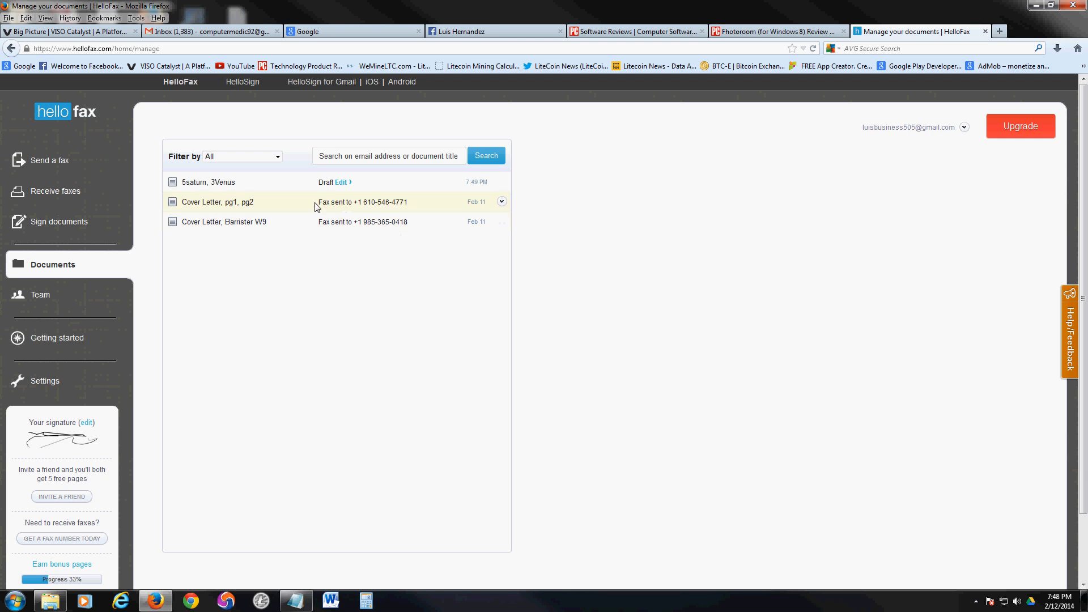
mouse_move(447, 222)
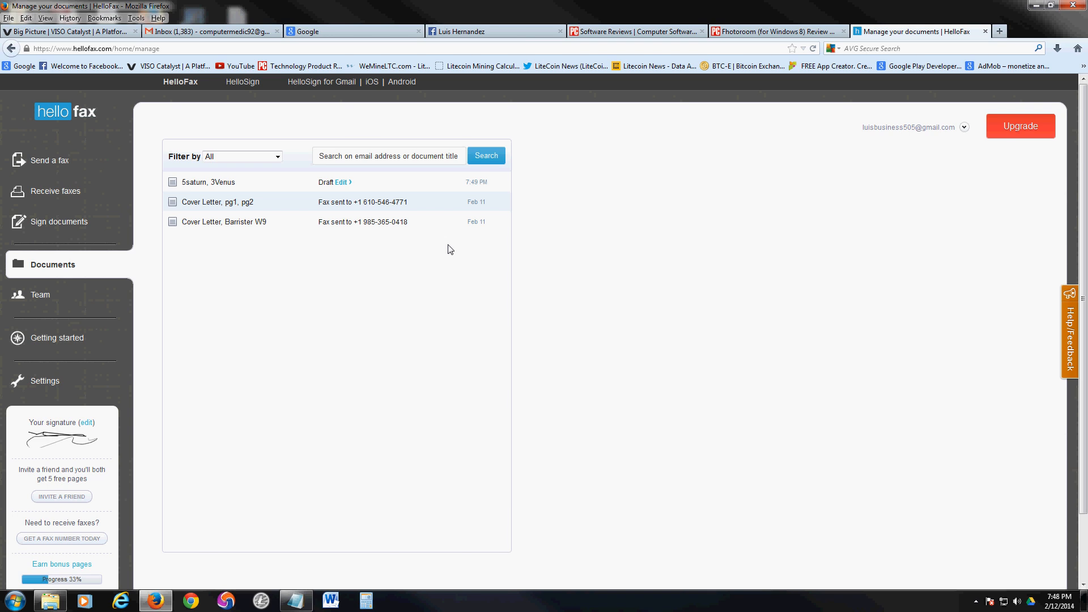
mouse_move(550, 335)
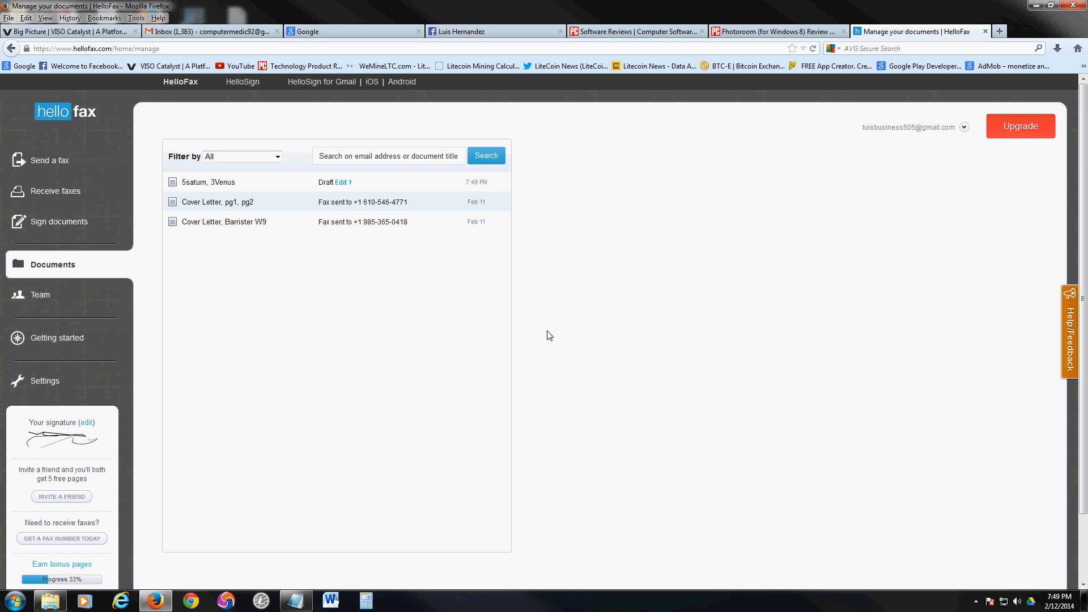
mouse_move(556, 330)
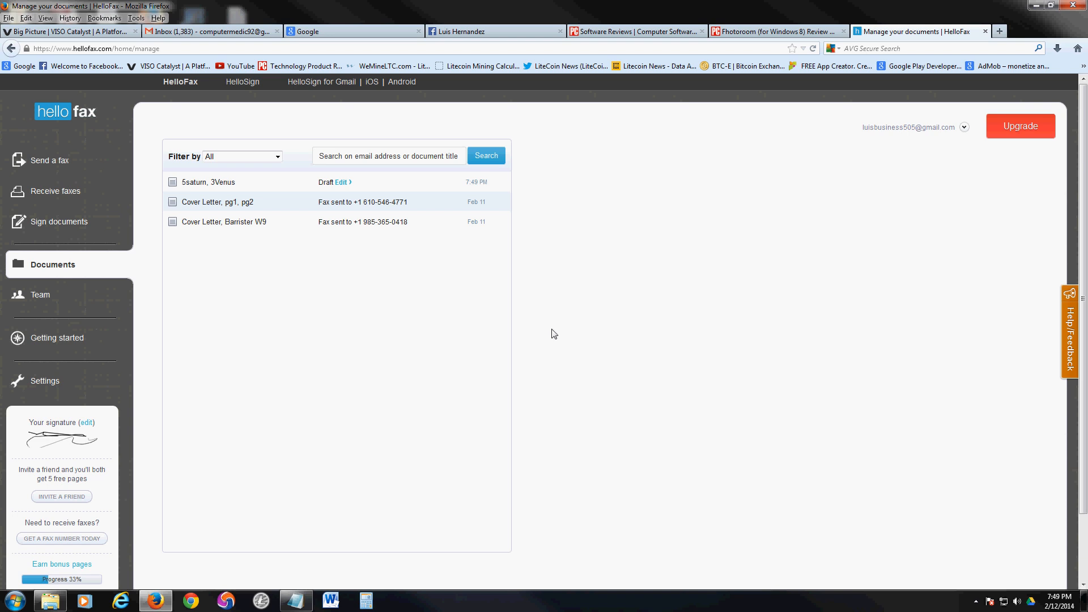
mouse_move(753, 202)
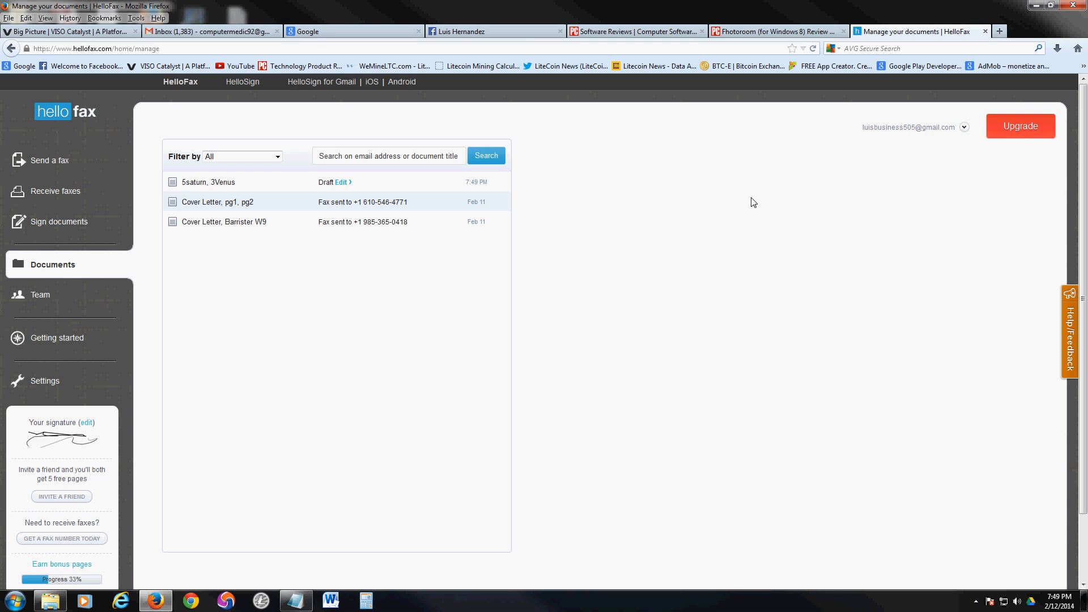
mouse_move(1023, 134)
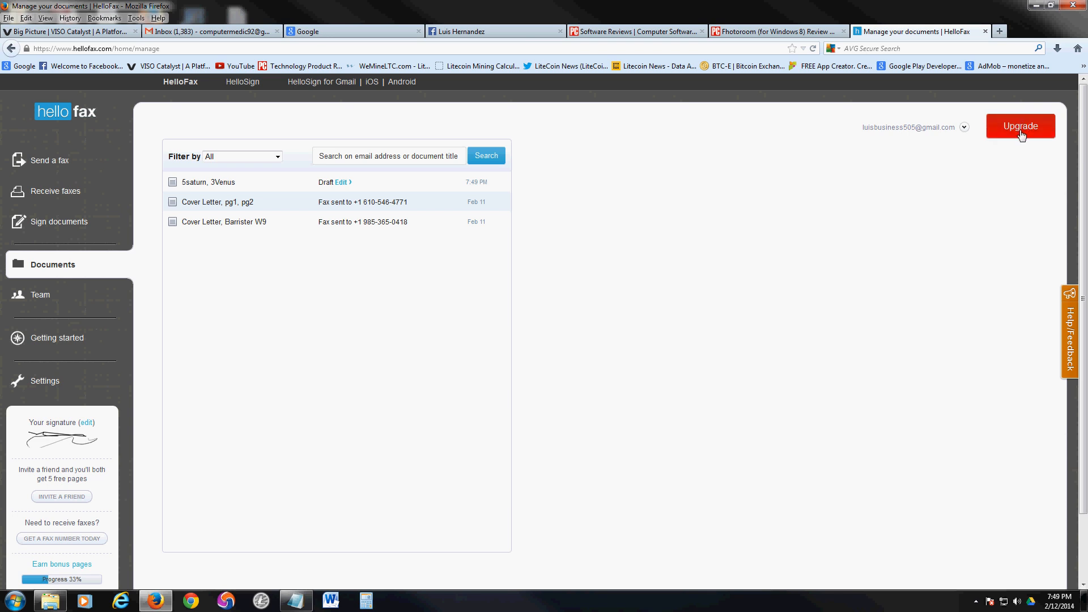
Step: Review the Free, Home Office, Professional and Small Business plans via the Upgrade button
left_click(1020, 124)
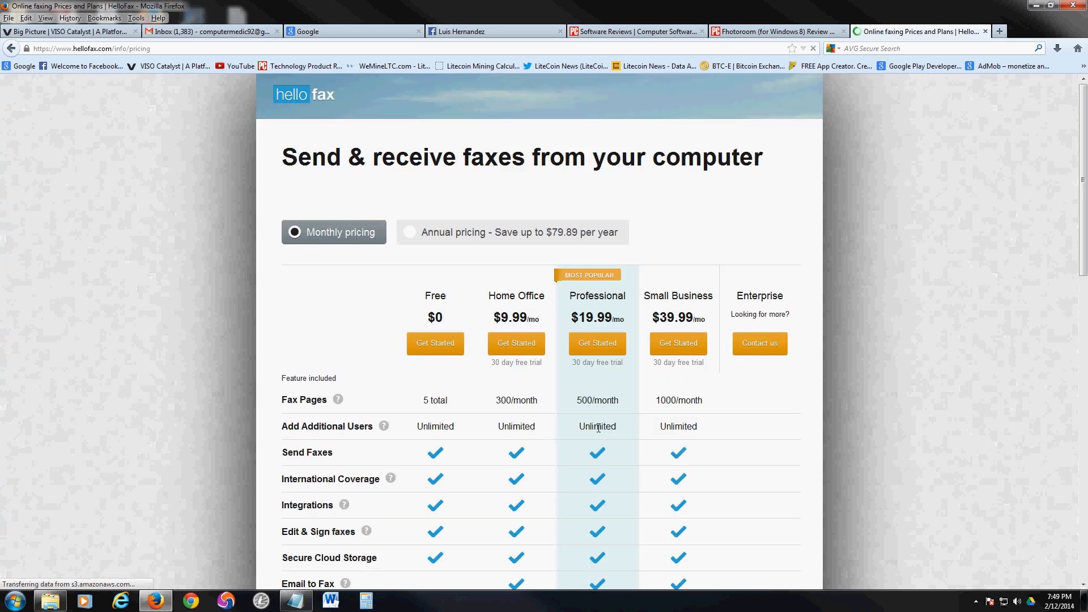
scroll("down", 3)
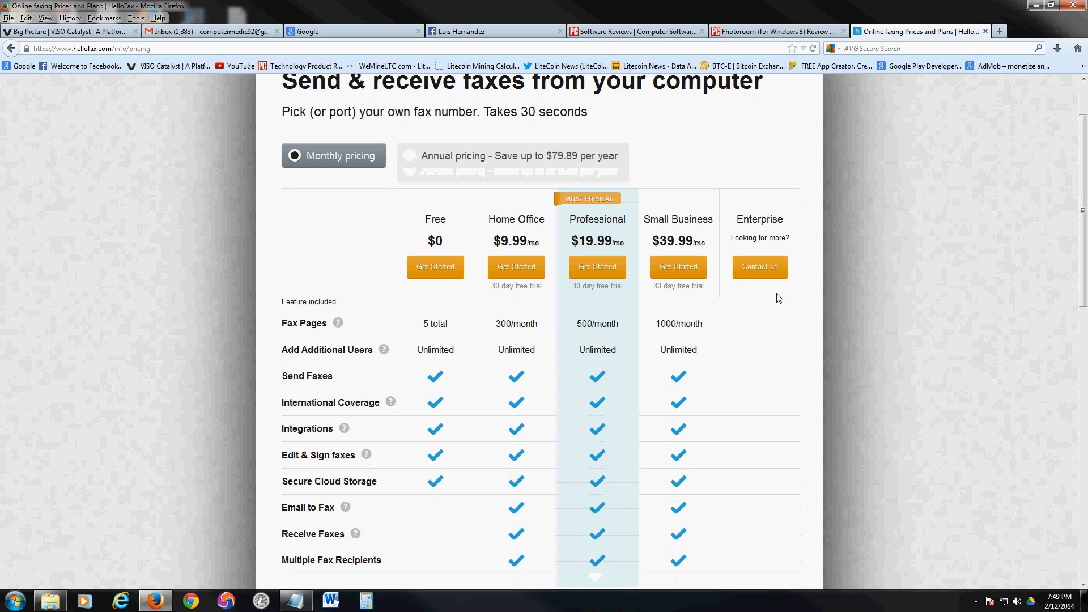
mouse_move(436, 243)
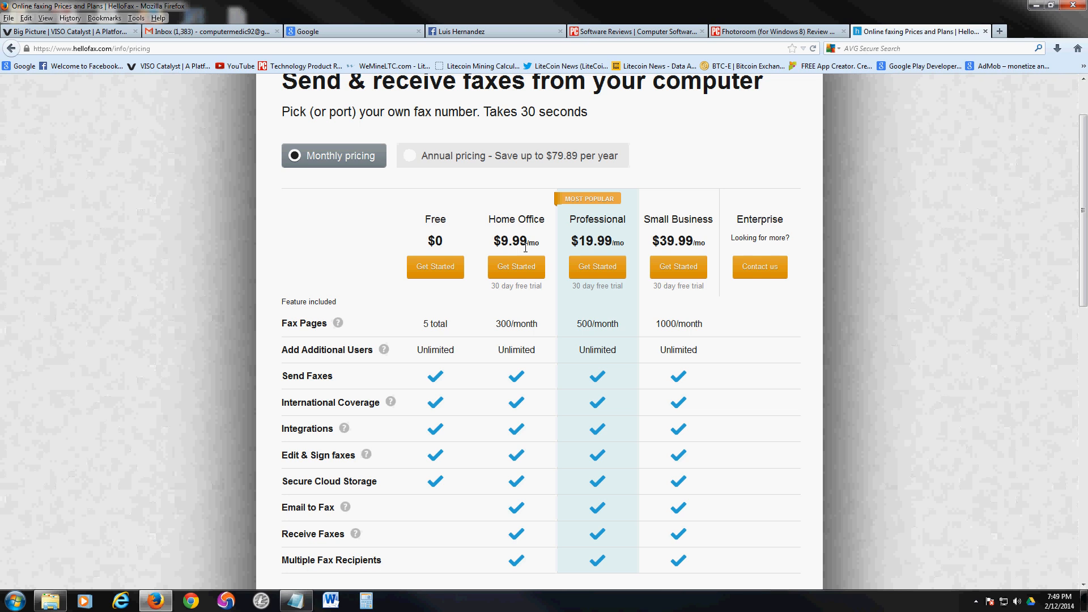
mouse_move(671, 329)
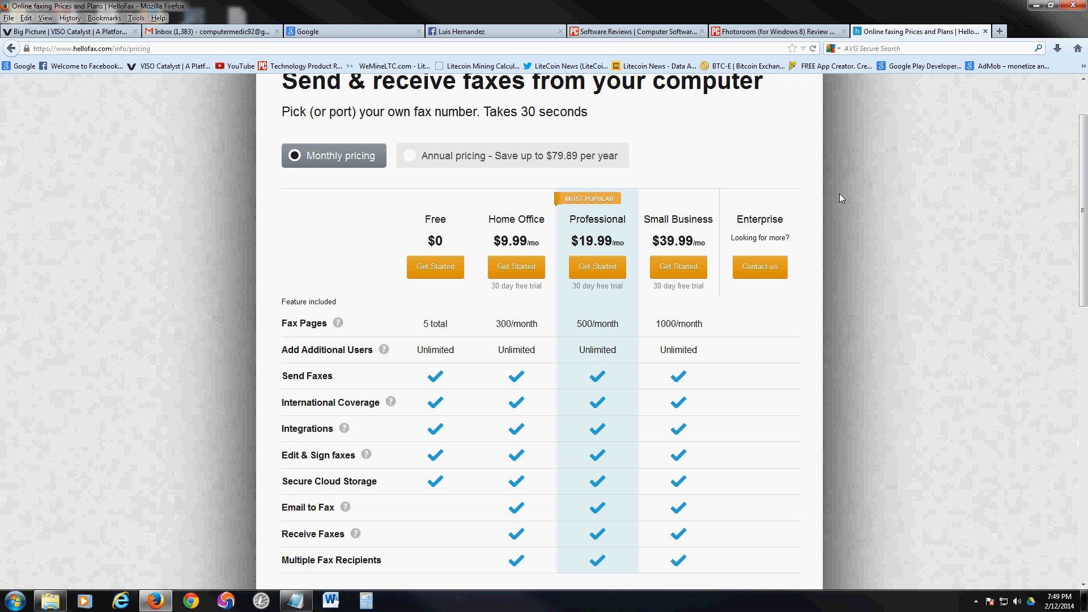
scroll("down", 3)
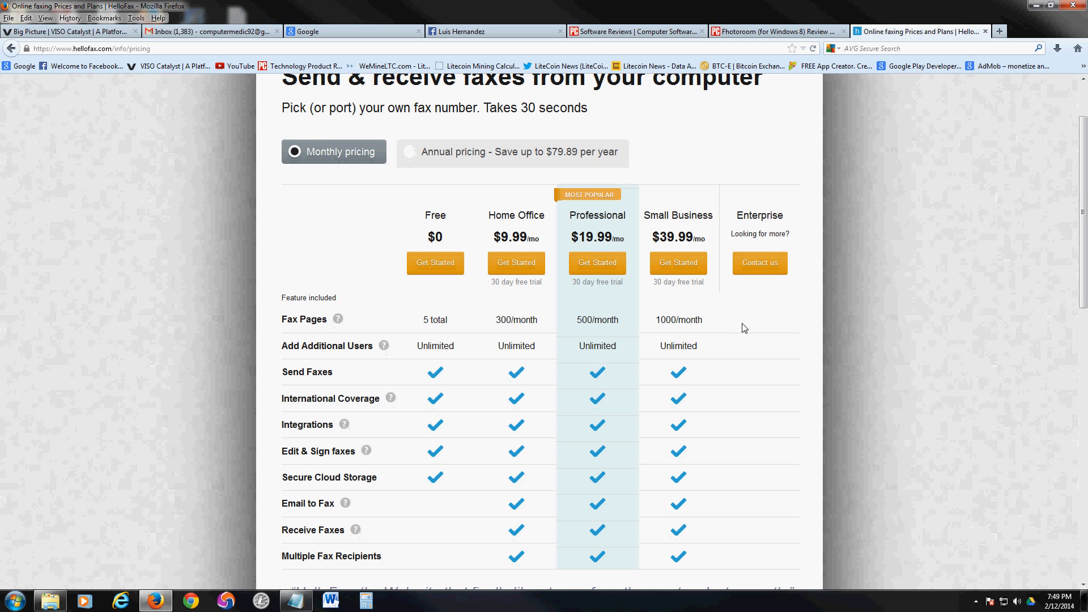
scroll("down", 3)
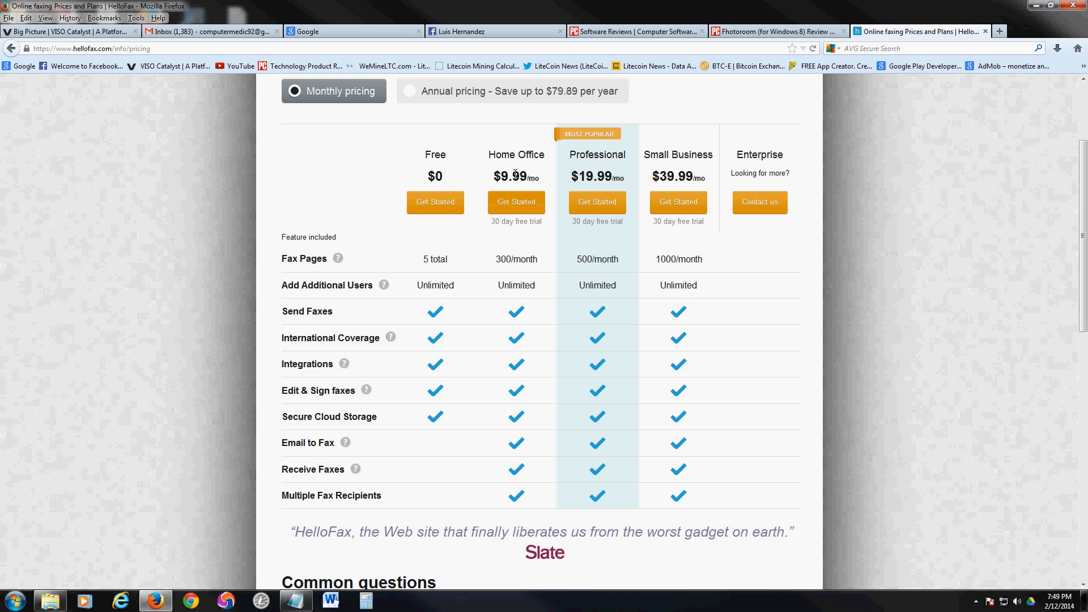
scroll("up", 3)
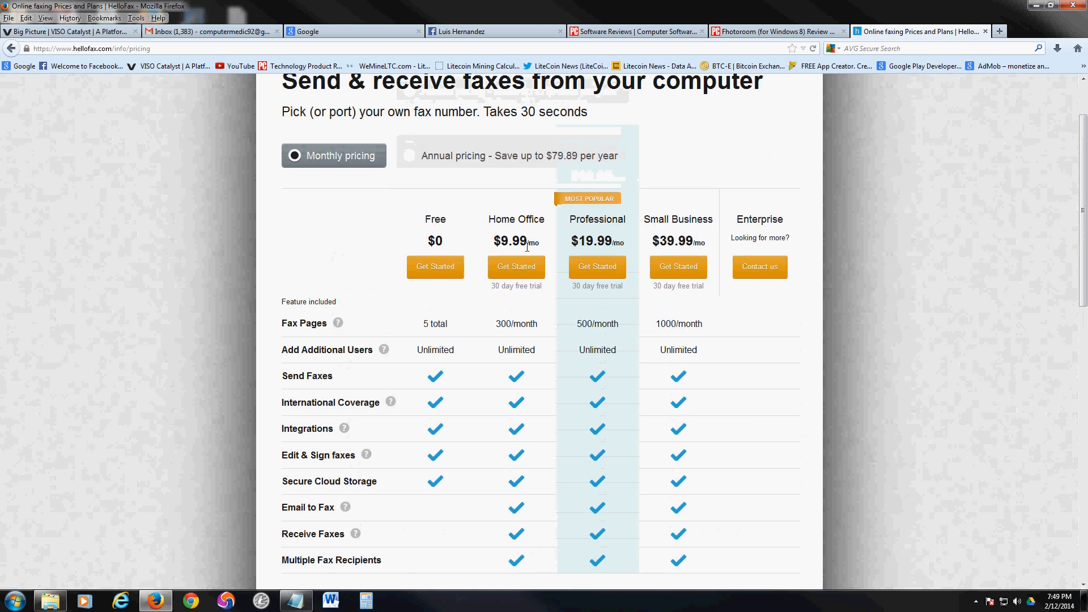